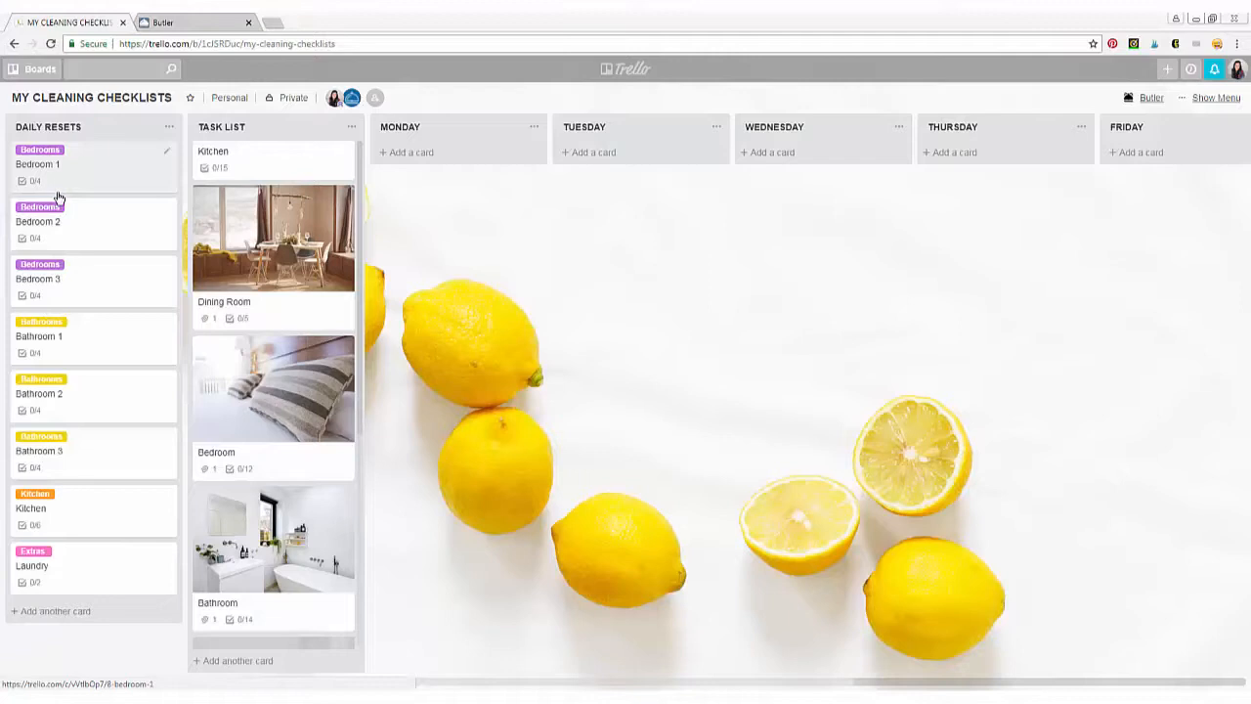
mouse_move(71, 172)
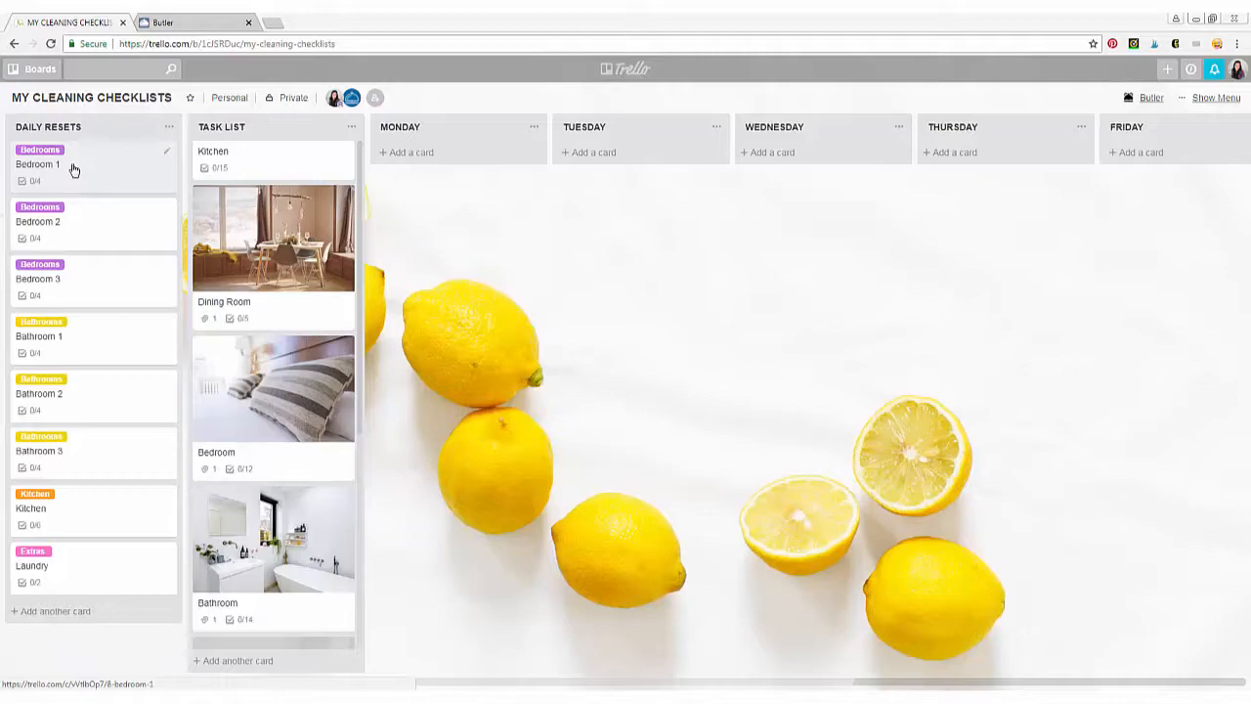
- View the Bedroom 1 card in the Daily Resets list with its four reset bedroom tasks
click(39, 164)
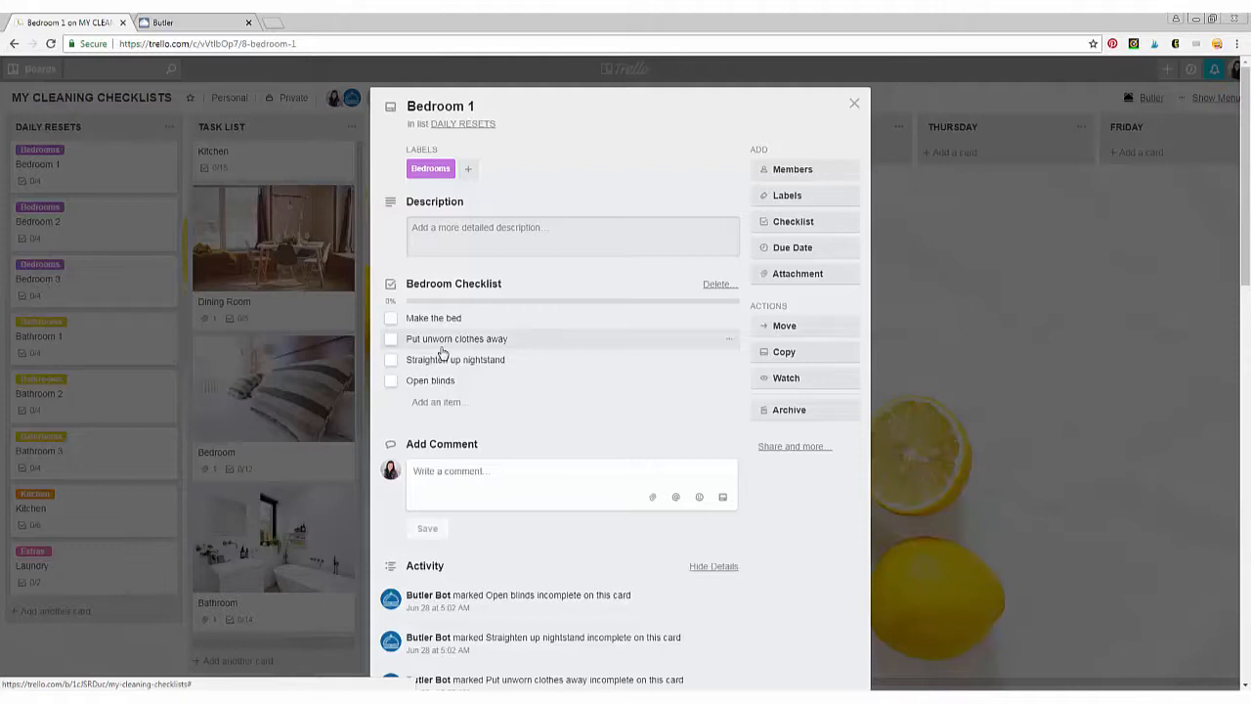
mouse_move(421, 316)
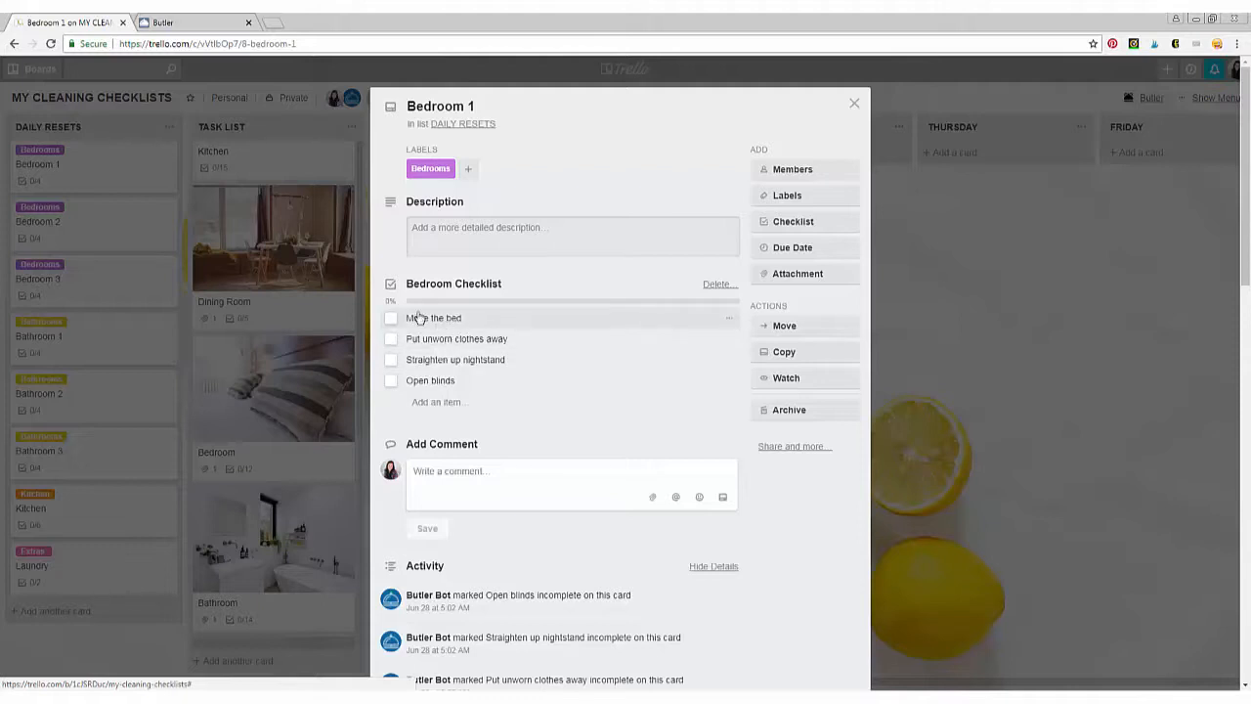
mouse_move(539, 324)
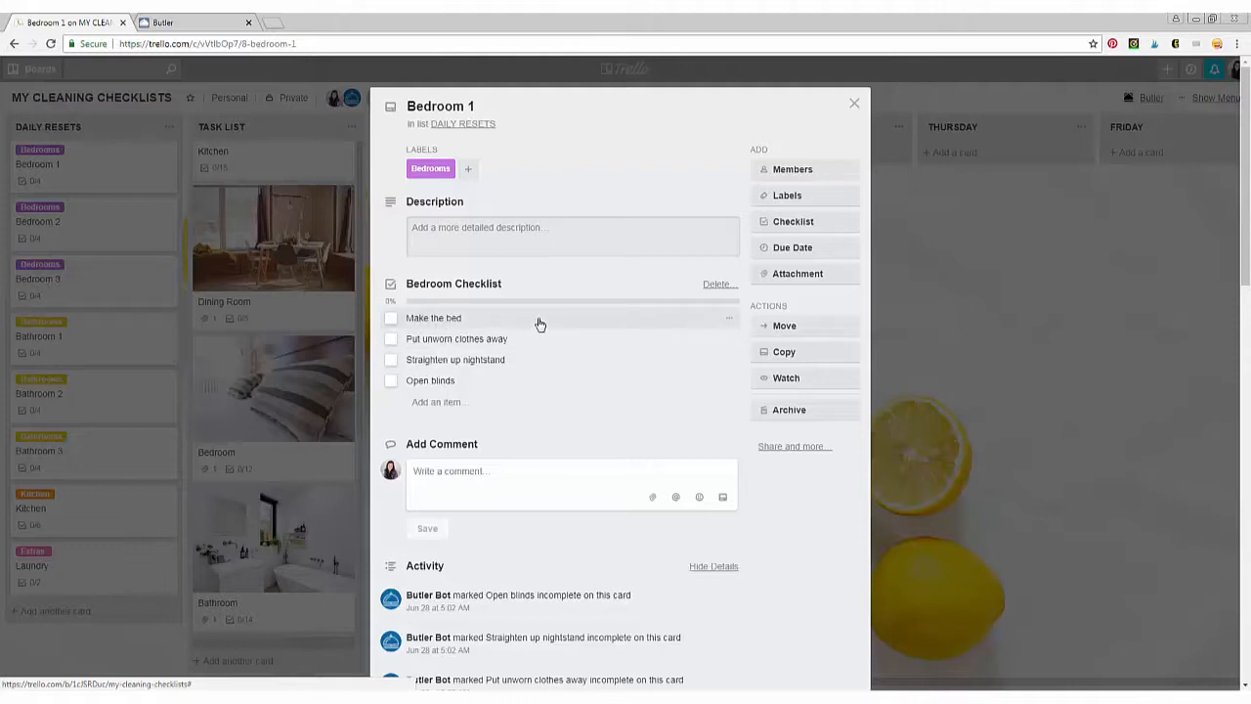
mouse_move(473, 363)
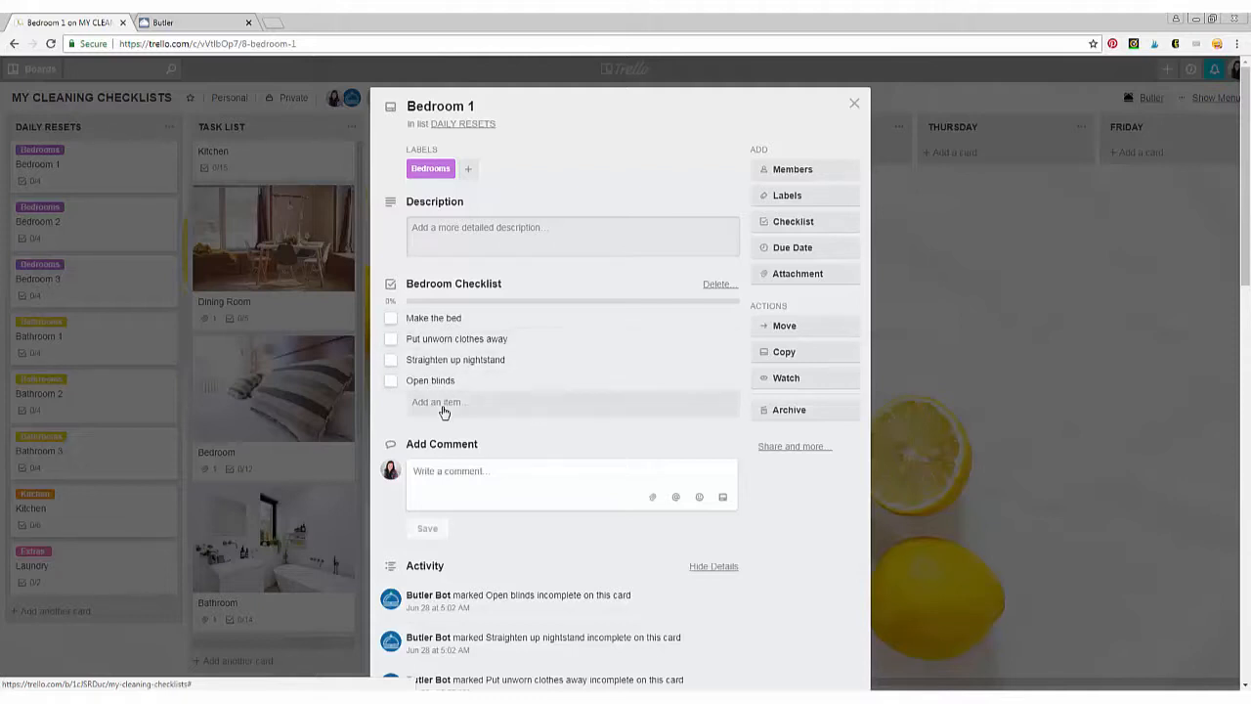
mouse_move(883, 223)
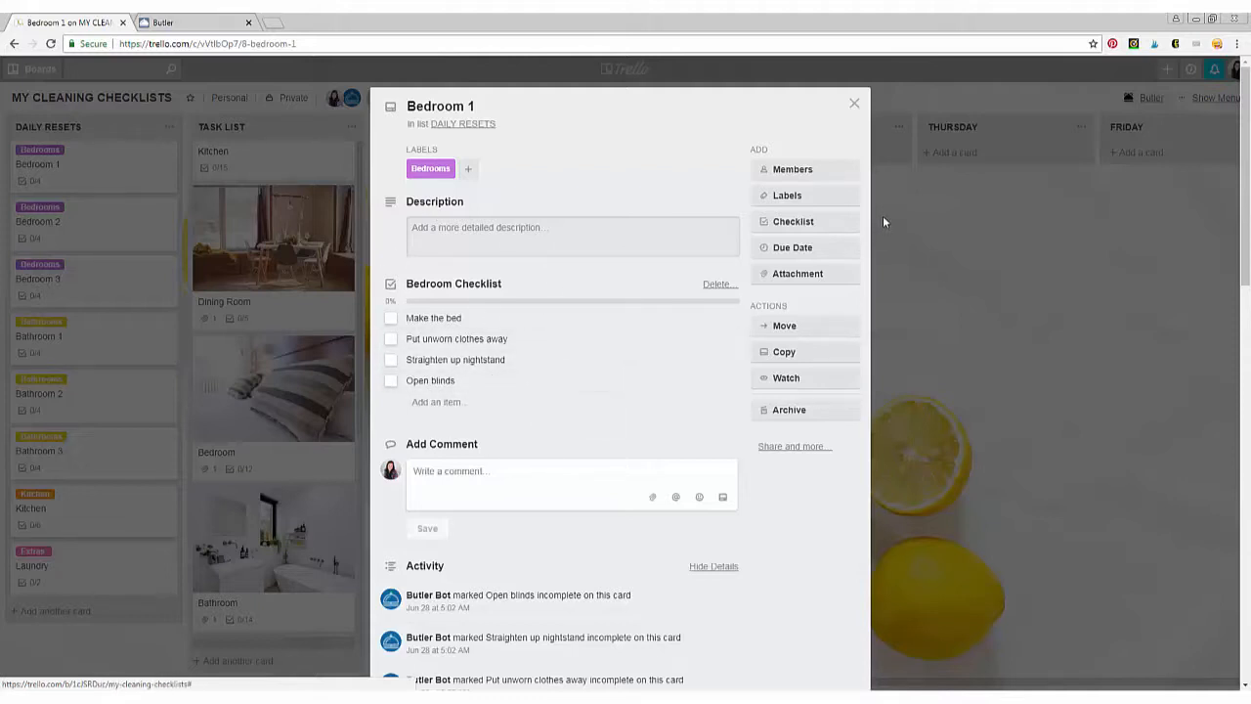
mouse_move(854, 102)
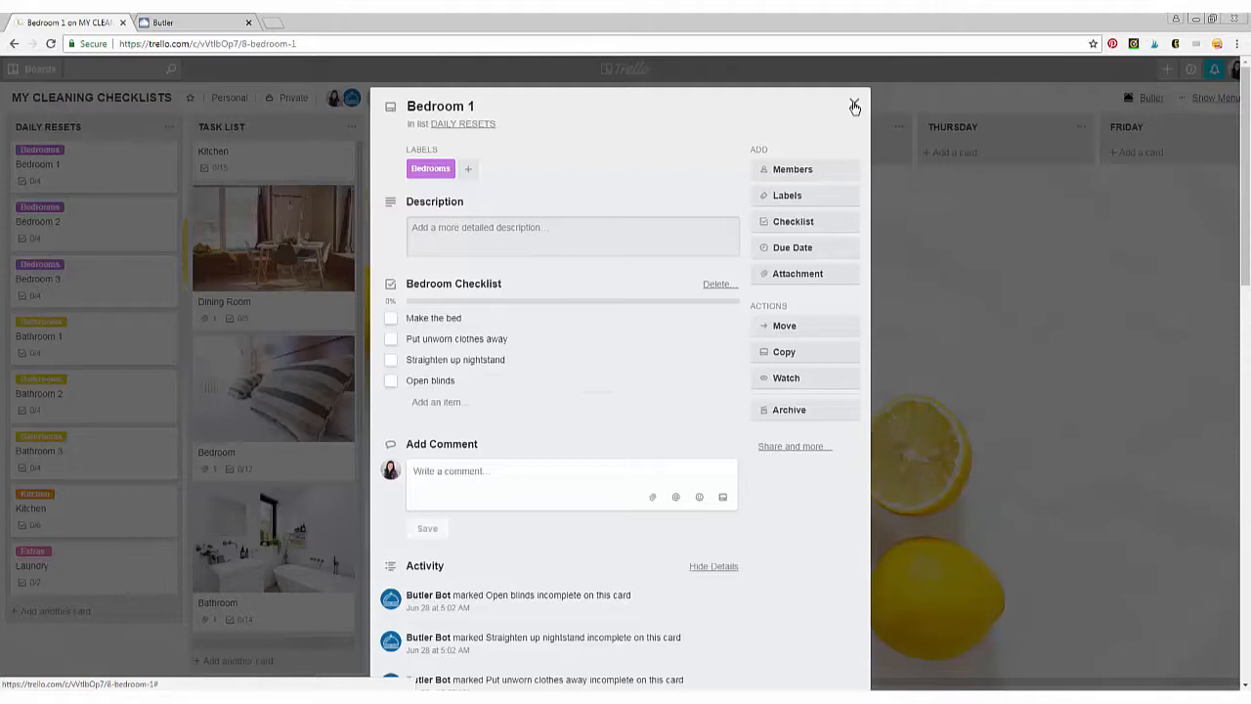
- Switch to the Butler dashboard listing boards, with Butler enabled on My Cleaning Checklists
click(179, 22)
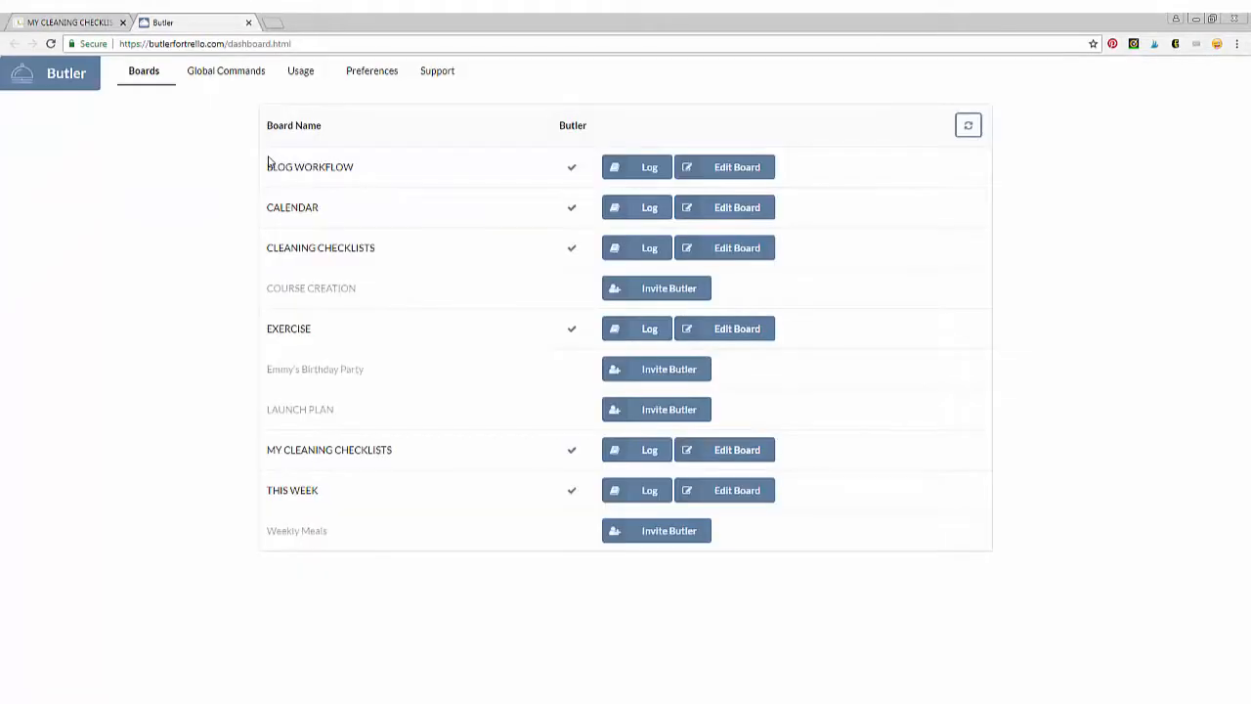
mouse_move(305, 161)
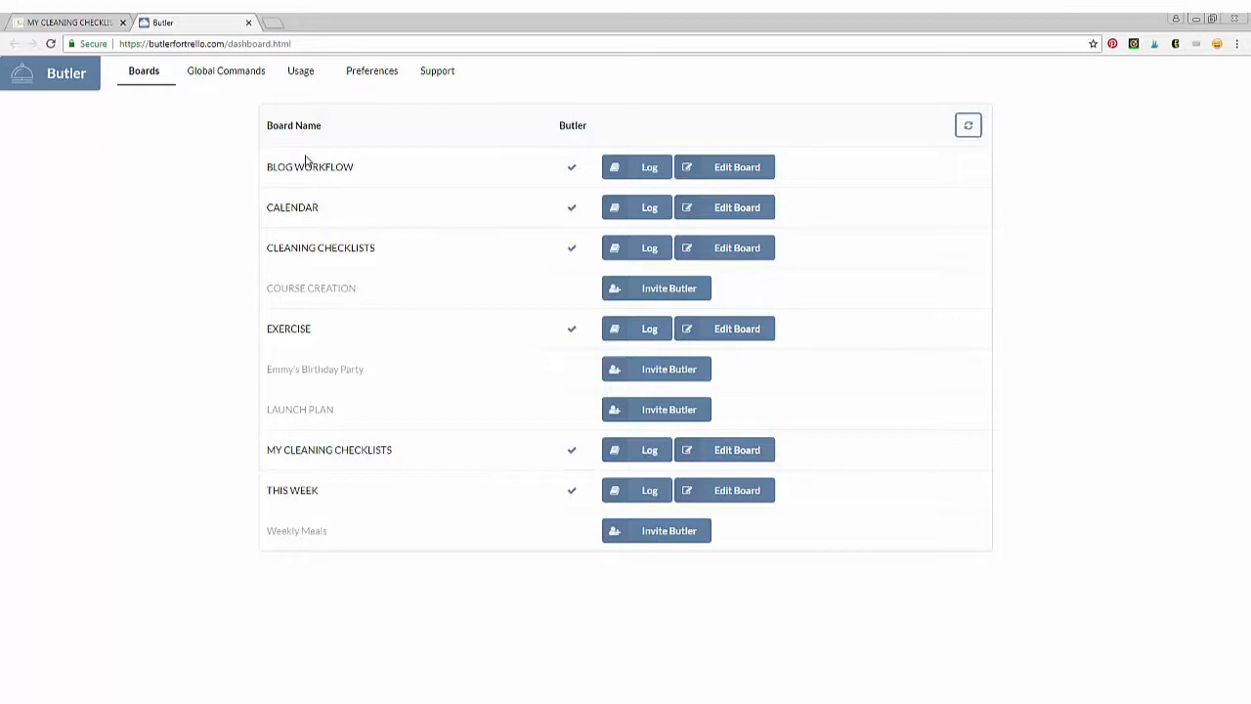
mouse_move(289, 681)
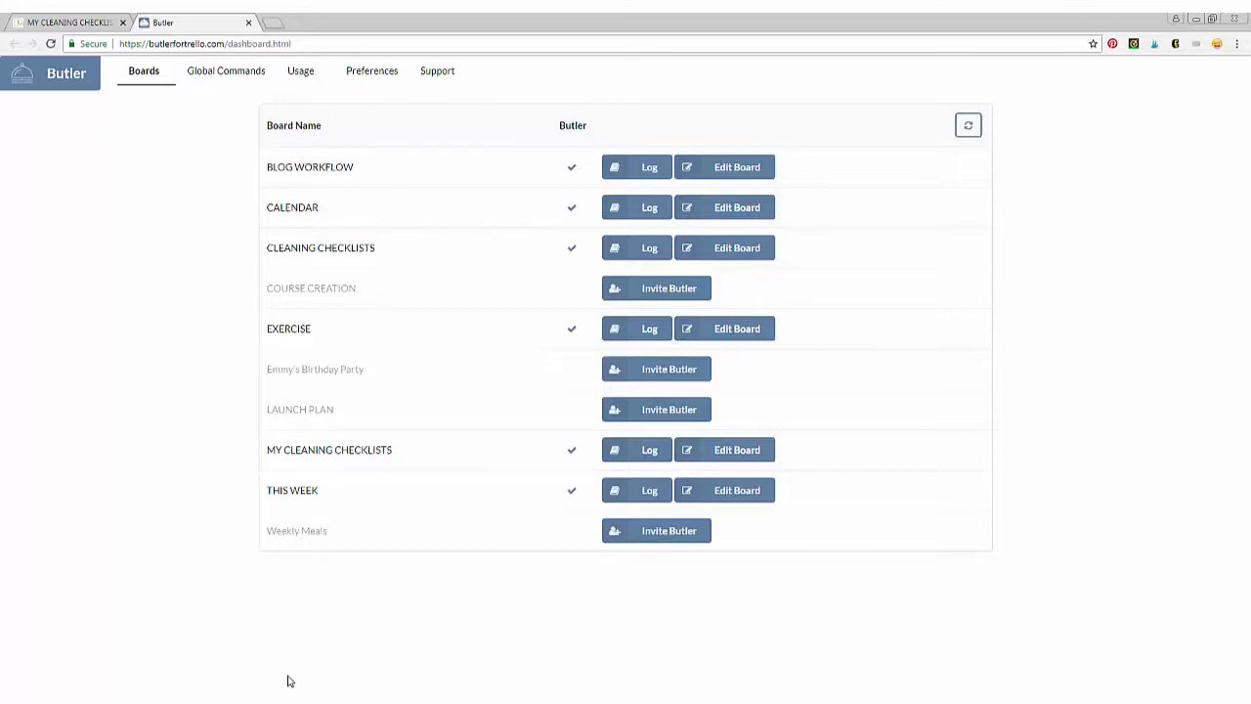
mouse_move(307, 598)
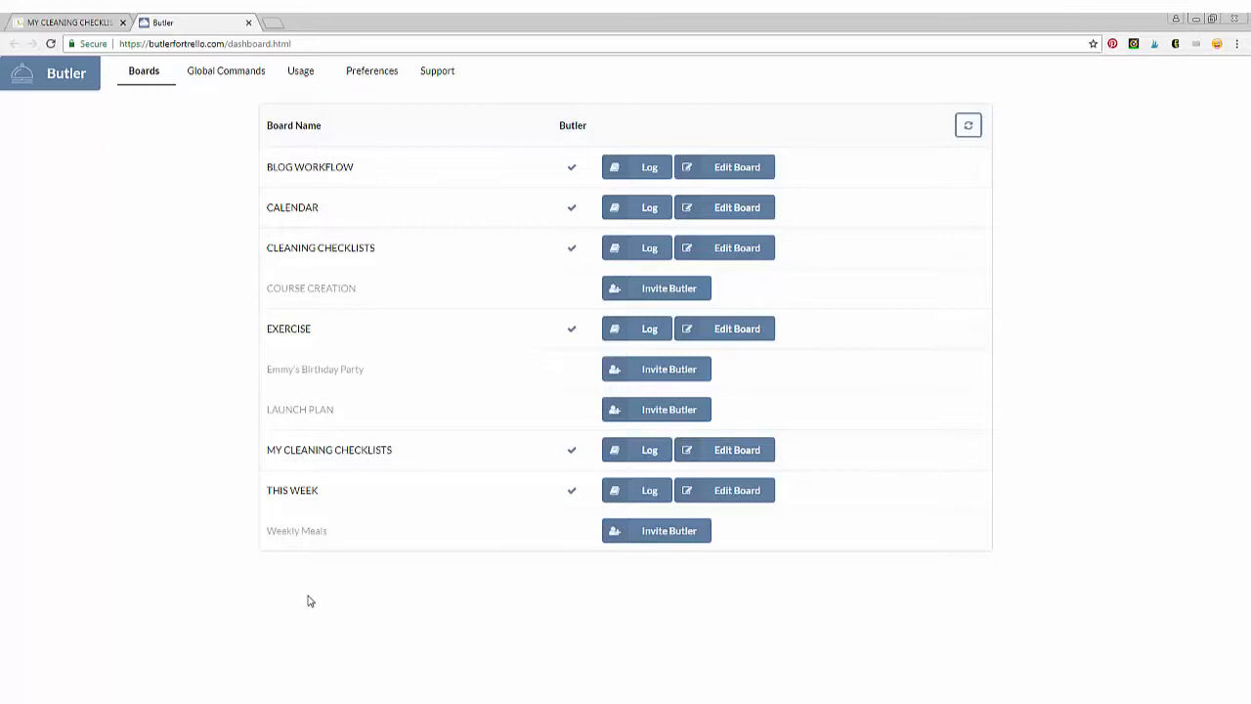
mouse_move(236, 518)
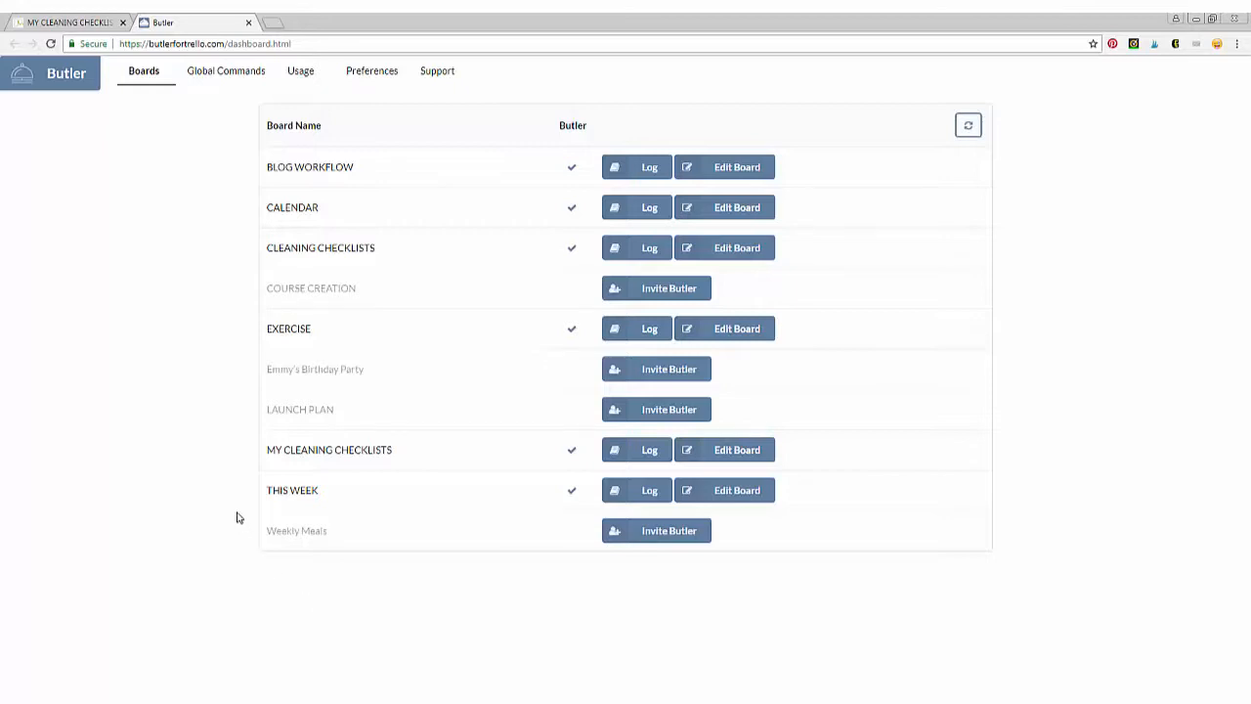
- Edit the MY CLEANING CHECKLISTS board to see its daily 5:00 am room reset commands
click(735, 449)
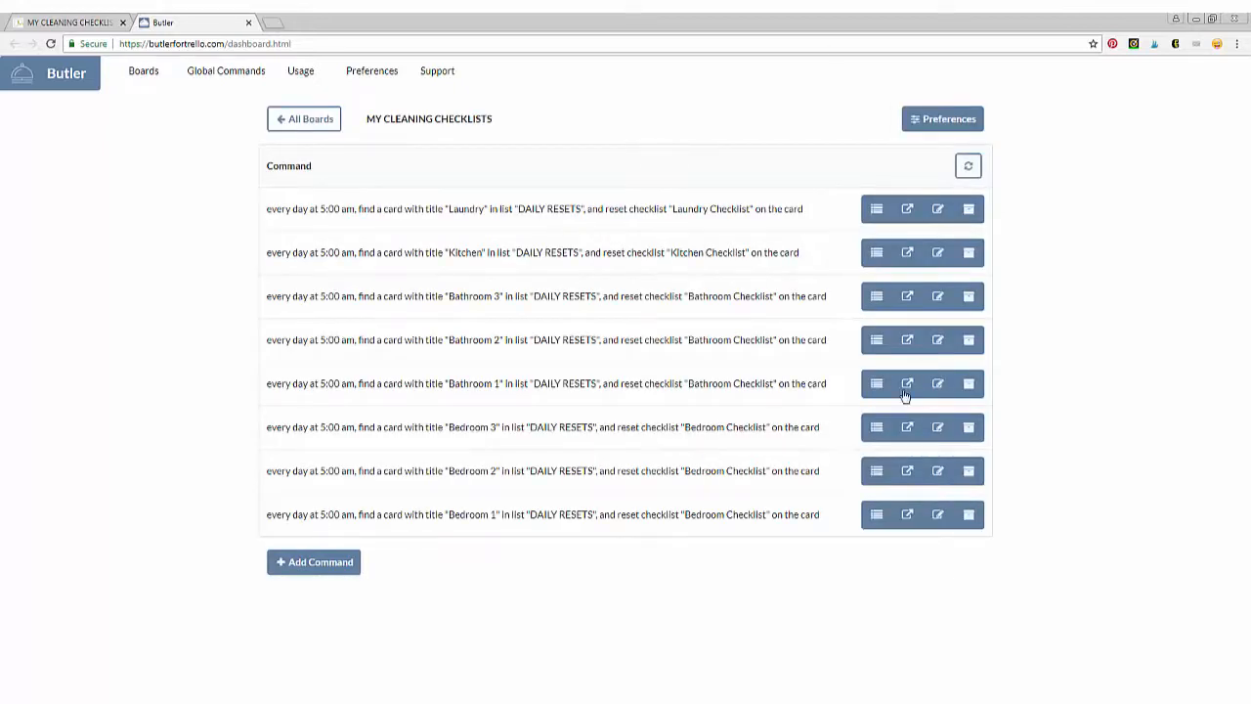
mouse_move(671, 233)
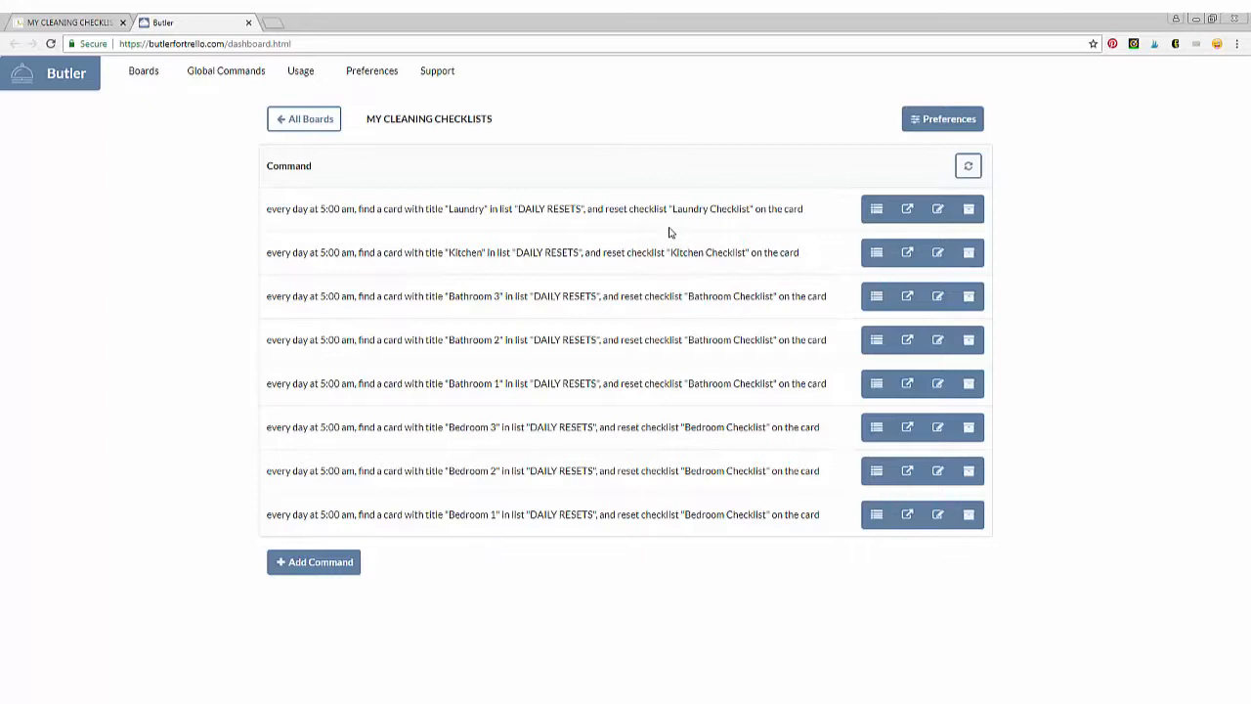
mouse_move(543, 495)
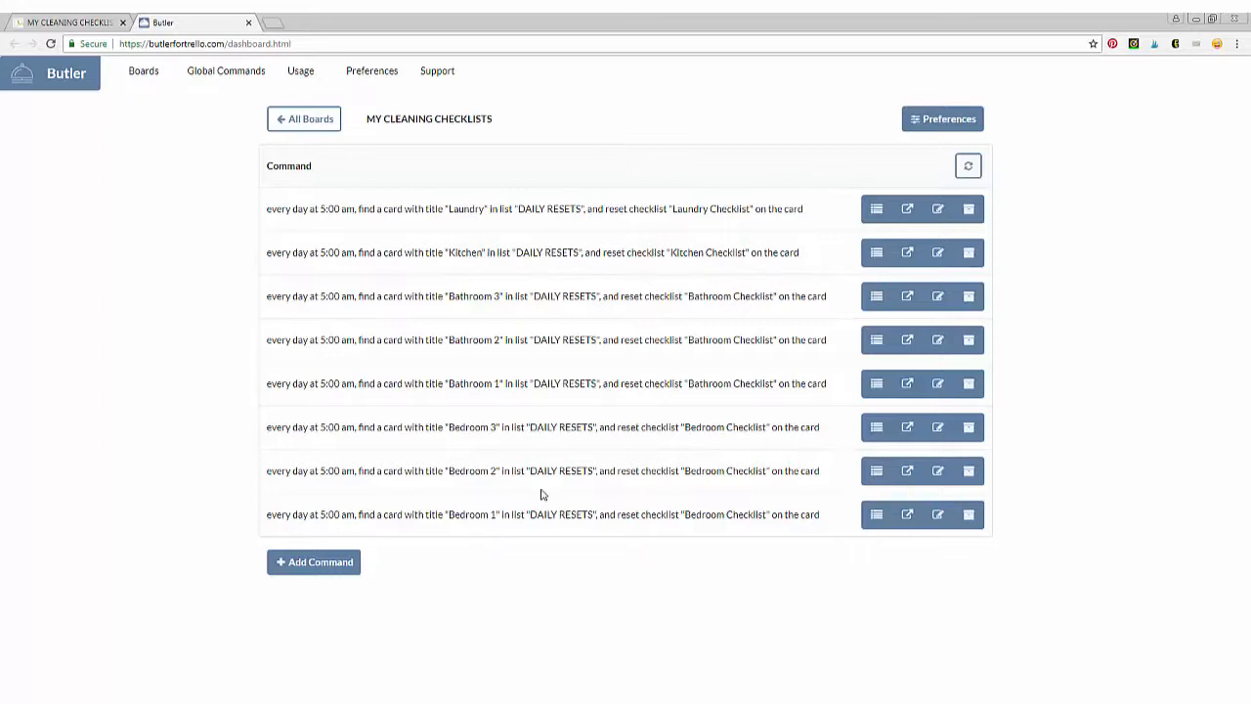
mouse_move(426, 512)
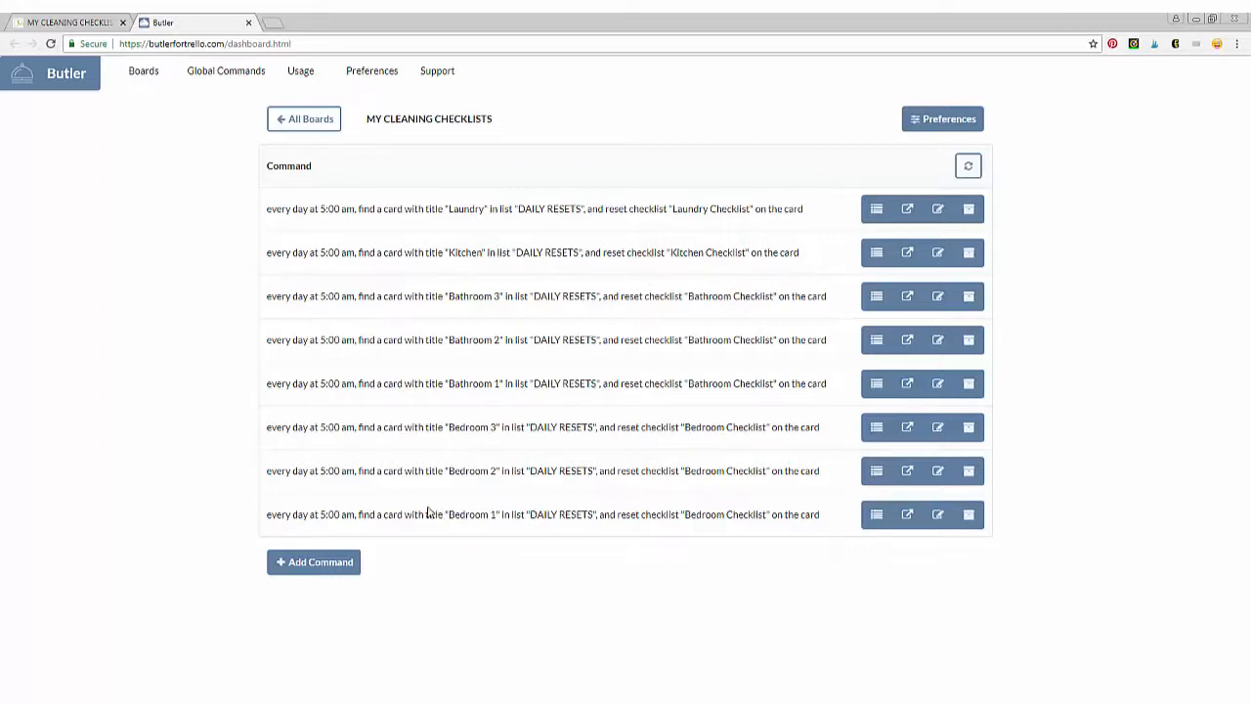
mouse_move(313, 561)
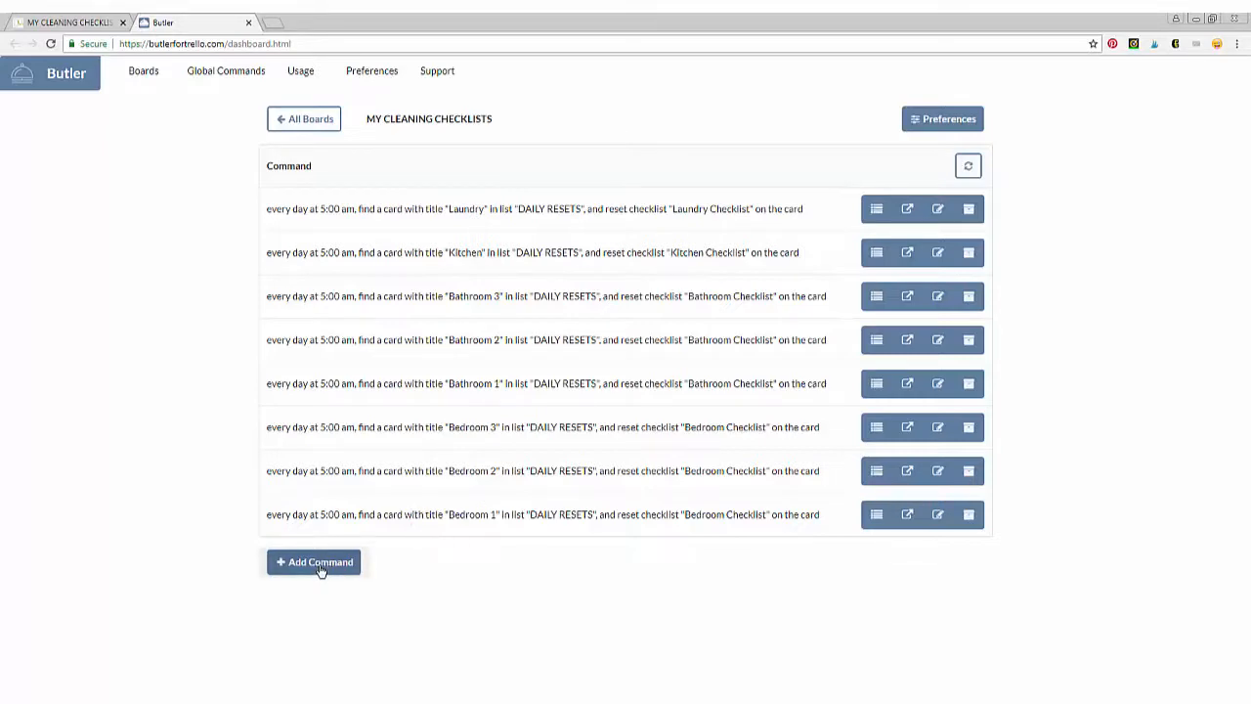
- Start a new command on the 'every day at 5:00 am' schedule with a find-or-create-card action
click(313, 561)
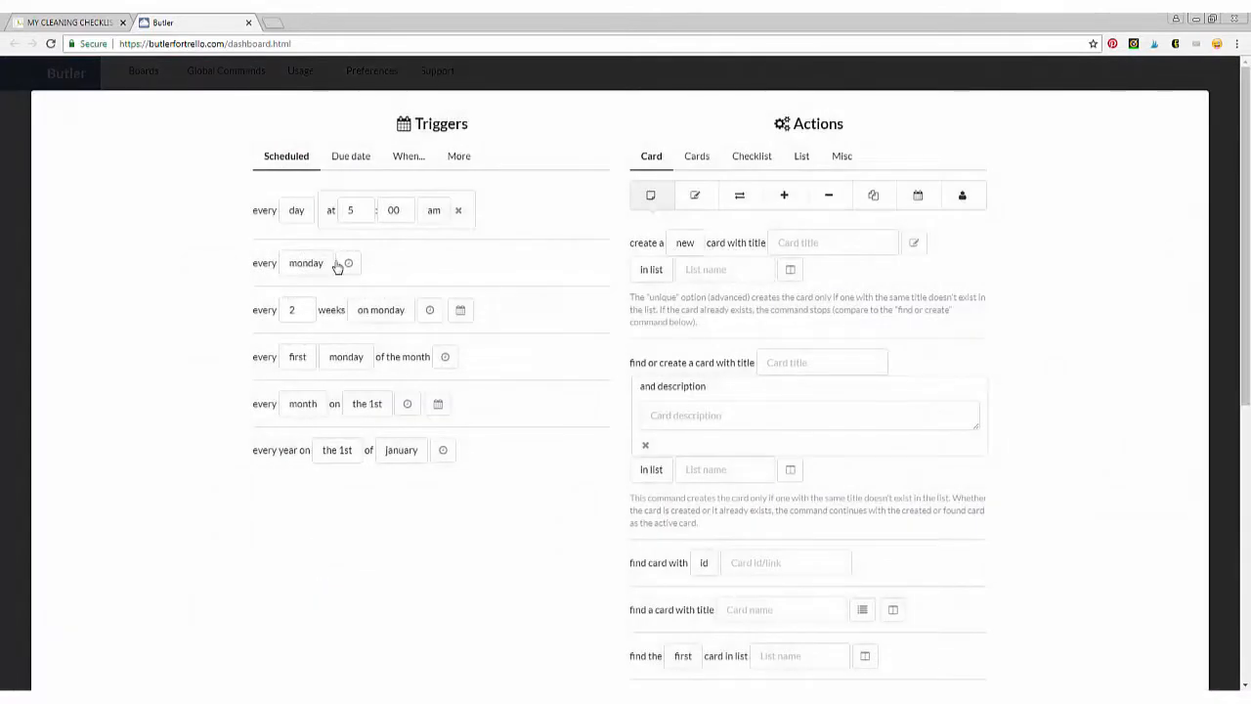
click(297, 209)
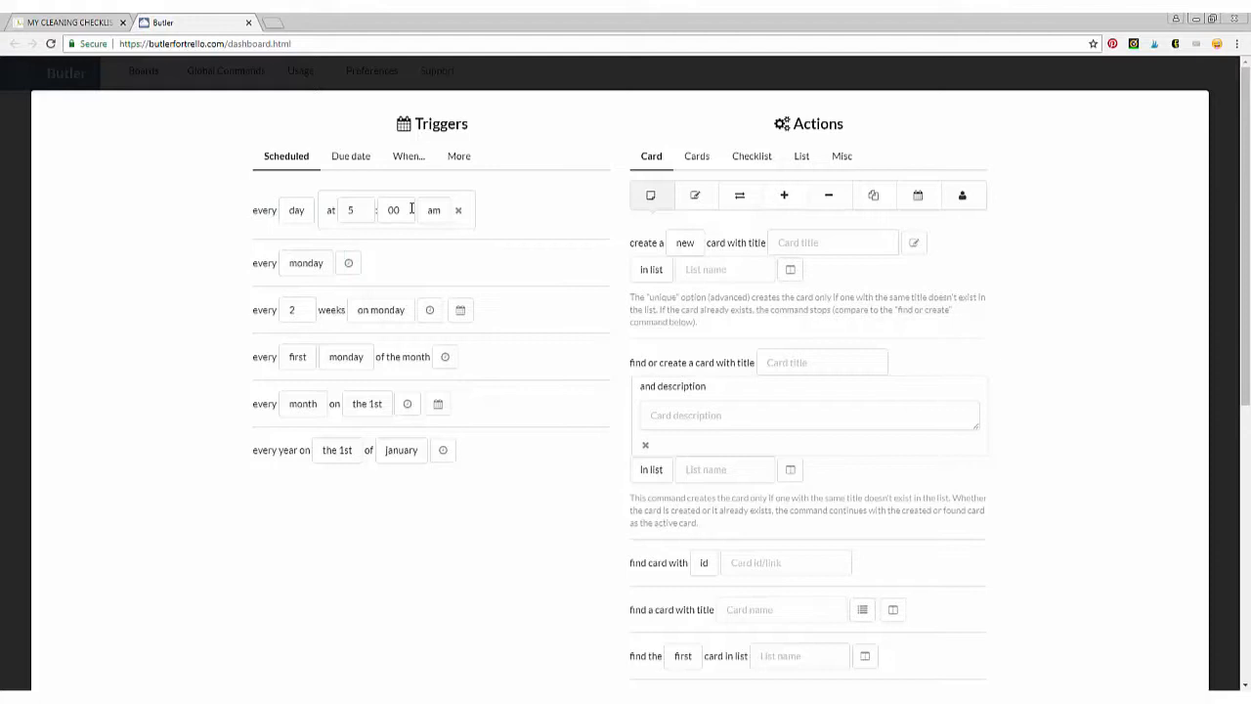
mouse_move(649, 156)
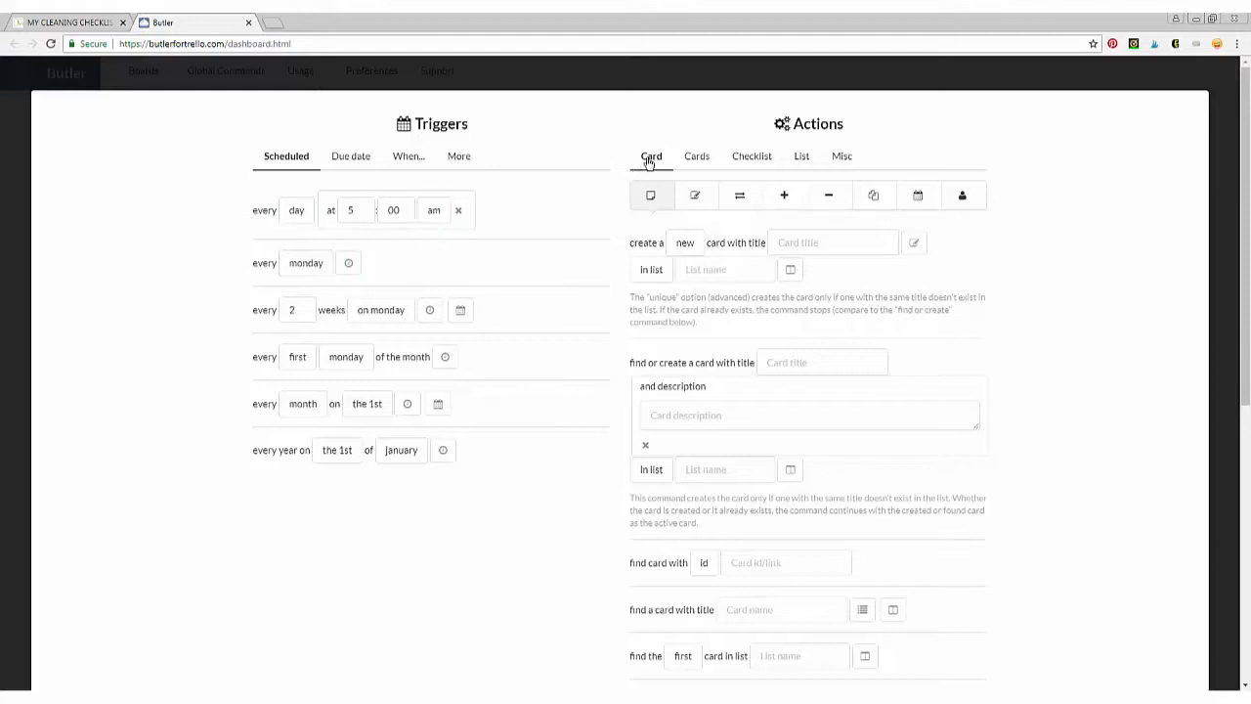
mouse_move(677, 213)
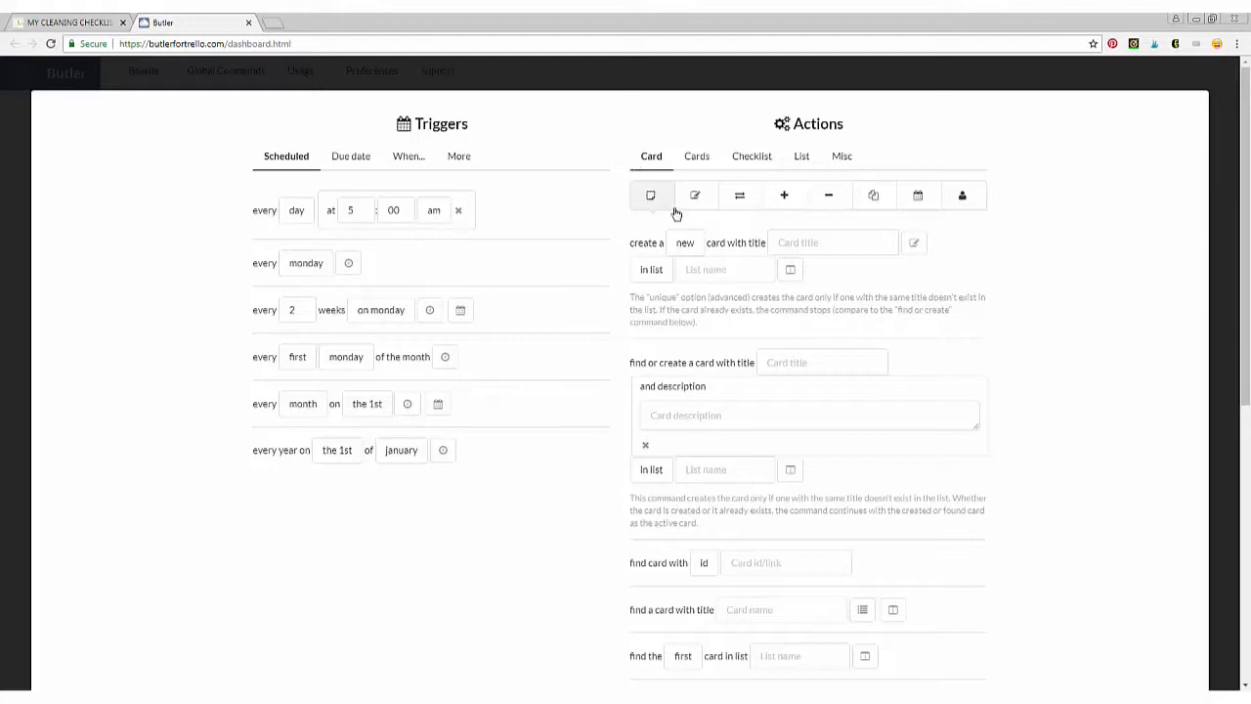
click(825, 362)
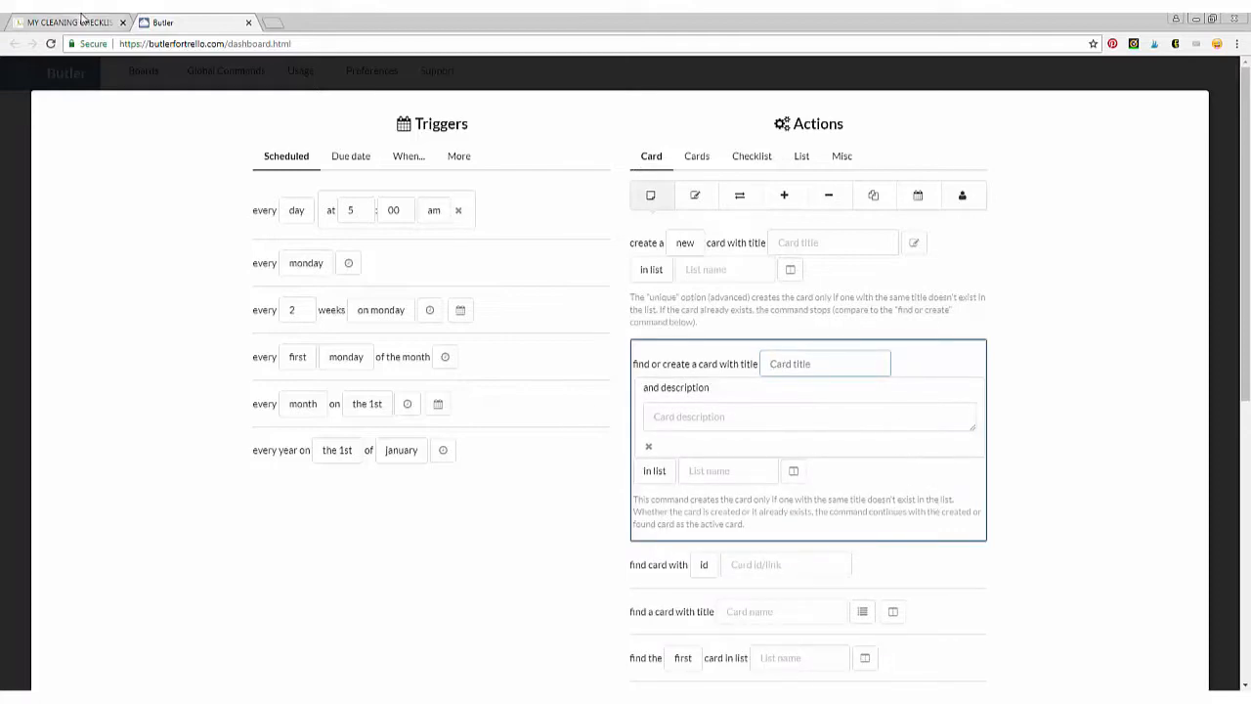
- Set the find-or-create card title to 'Bedroom 1', copied from the Trello card
click(62, 22)
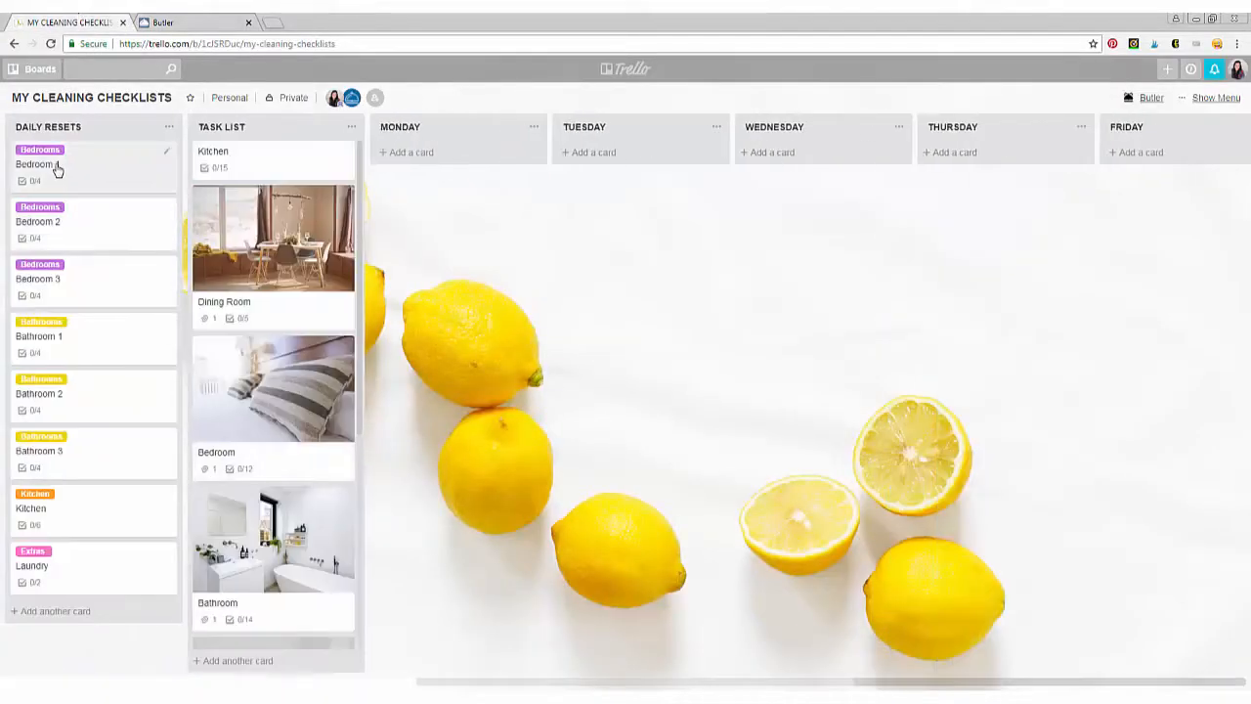
click(35, 164)
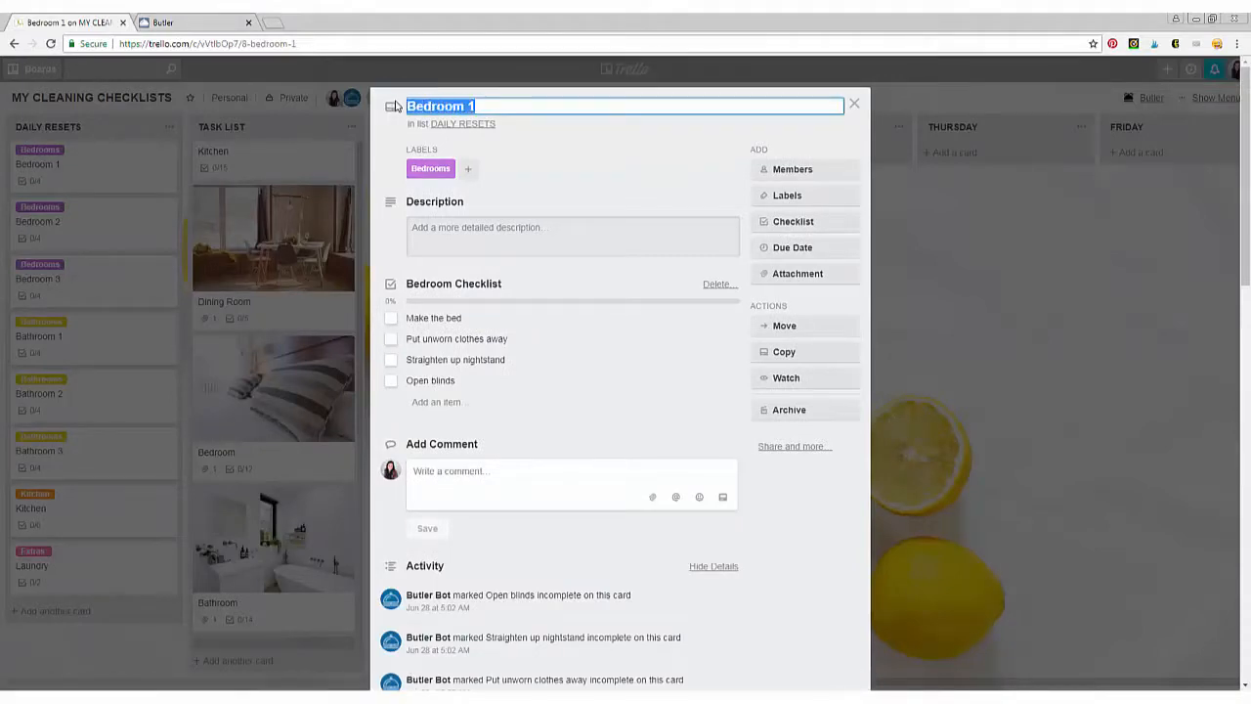
click(180, 24)
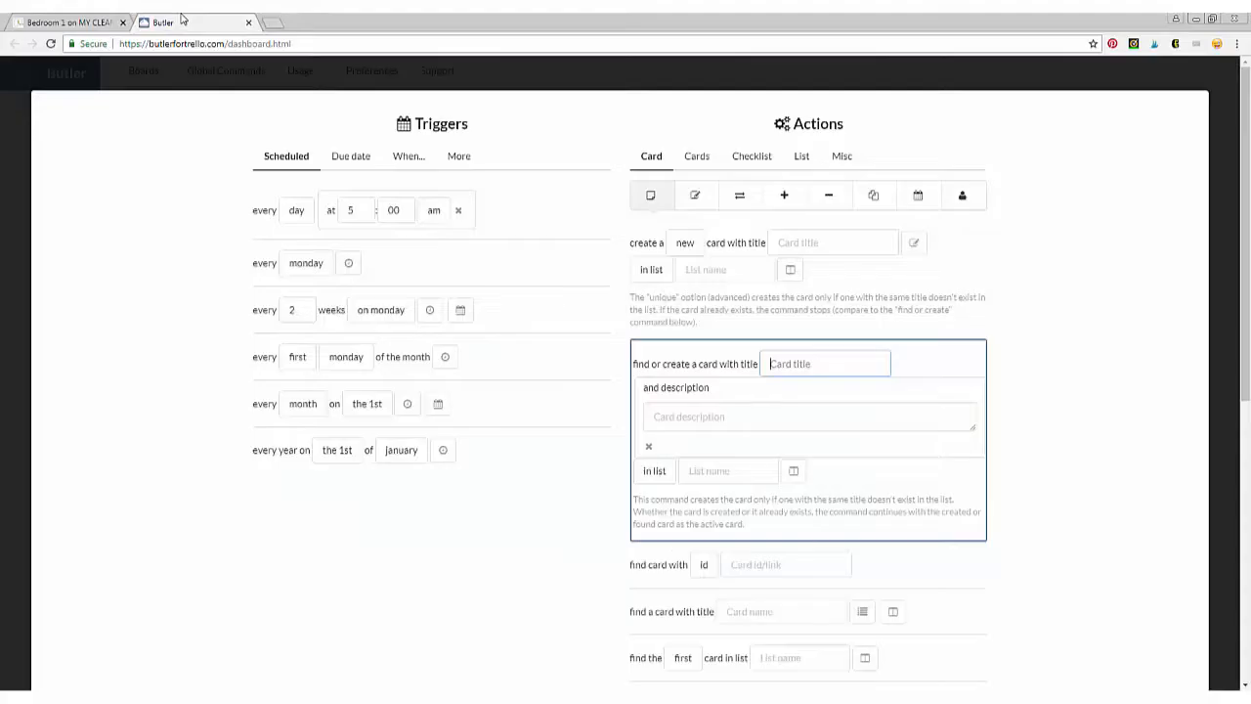
text(Bedroom 1)
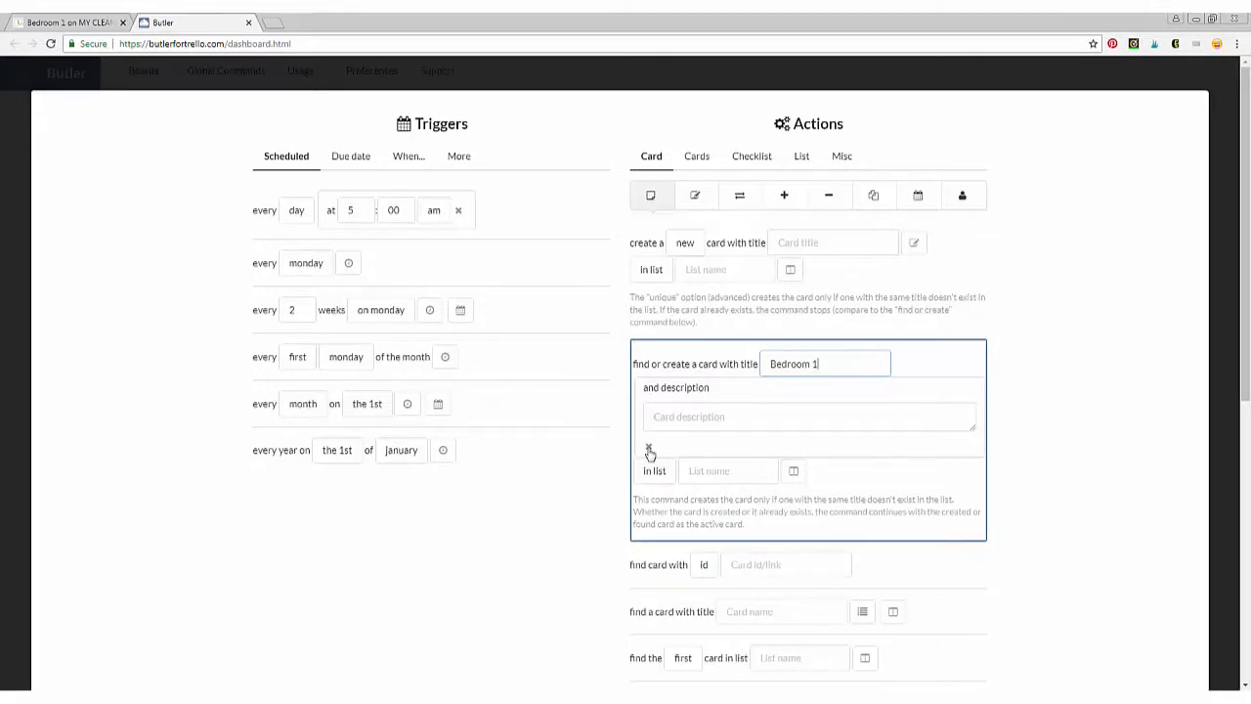
click(649, 450)
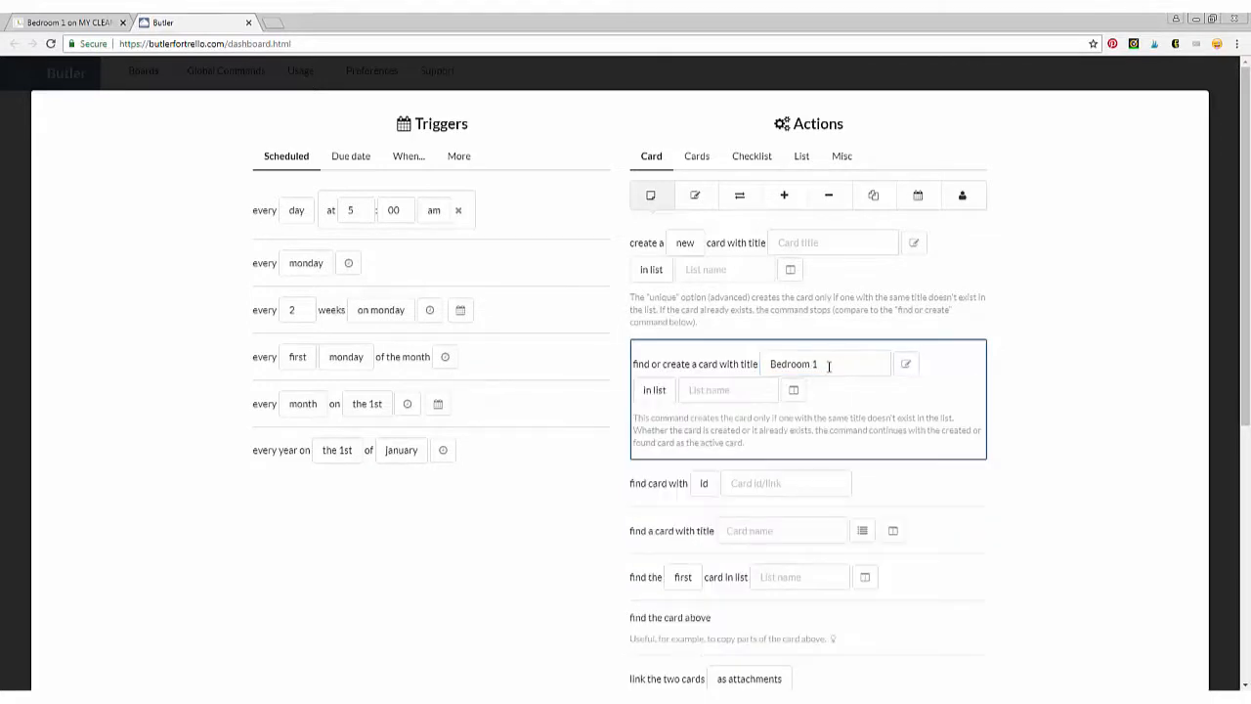
mouse_move(800, 352)
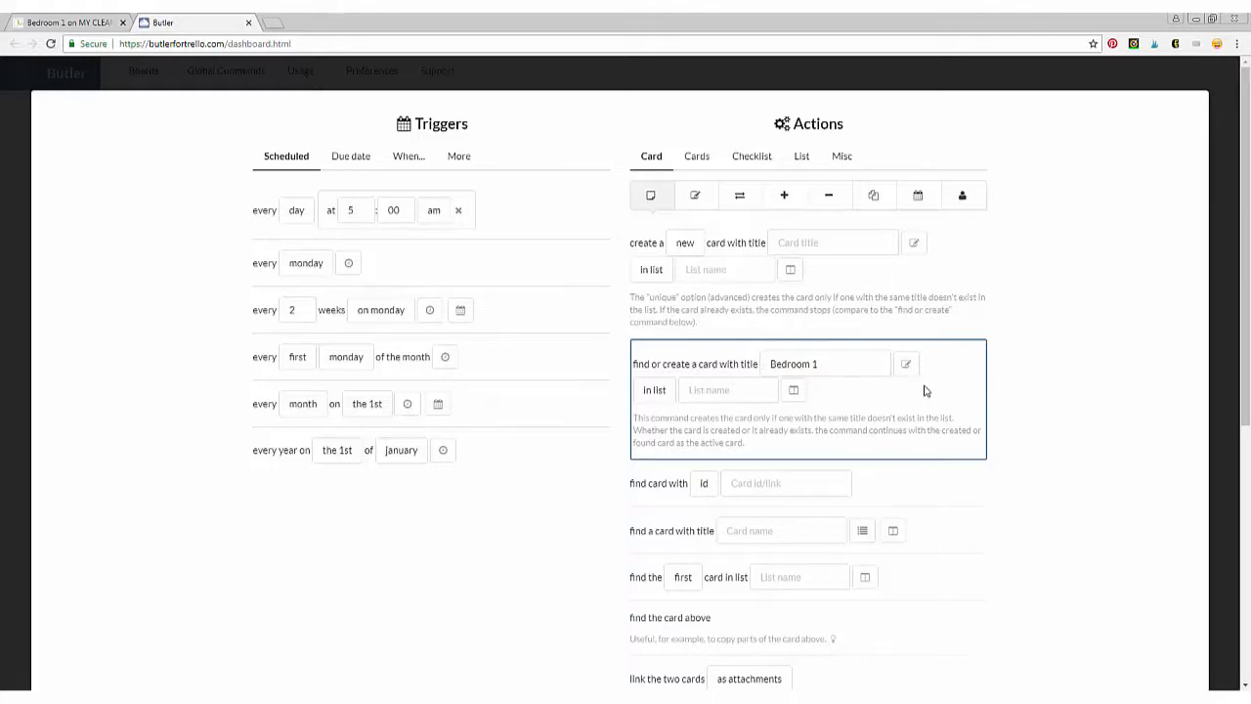
- Set the command's 'in list' to DAILY RESETS, copied from the board
click(727, 388)
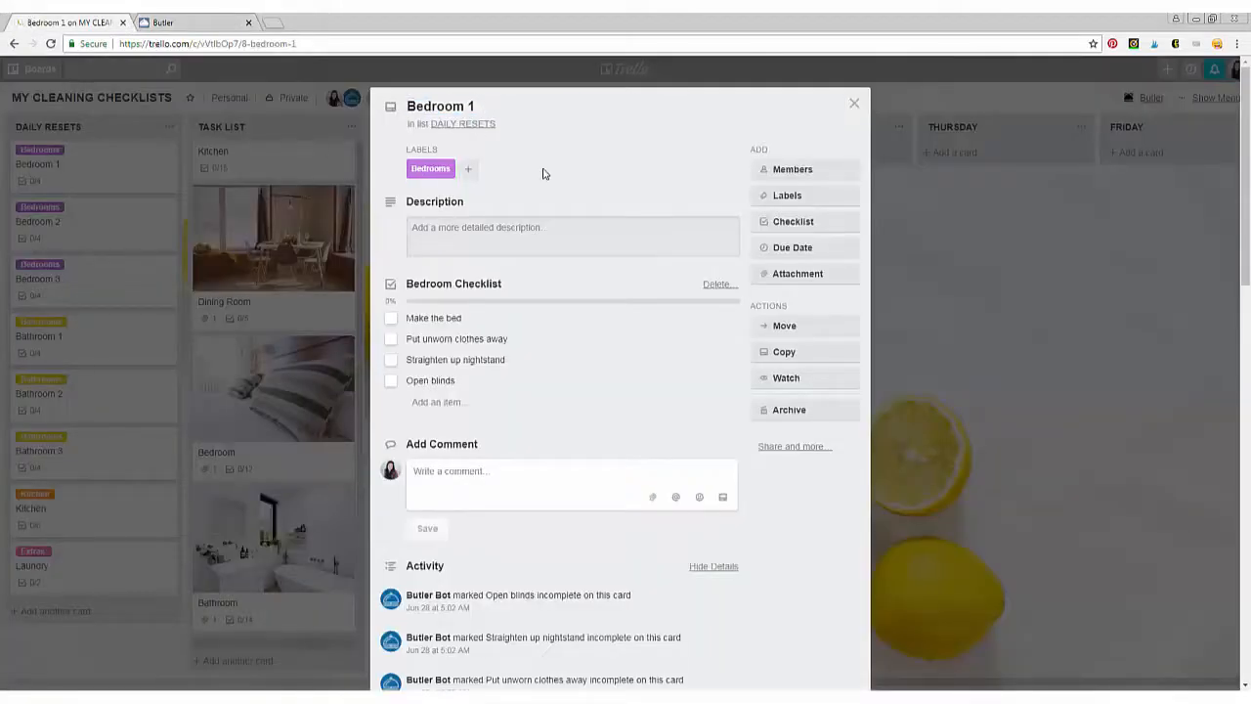
click(852, 101)
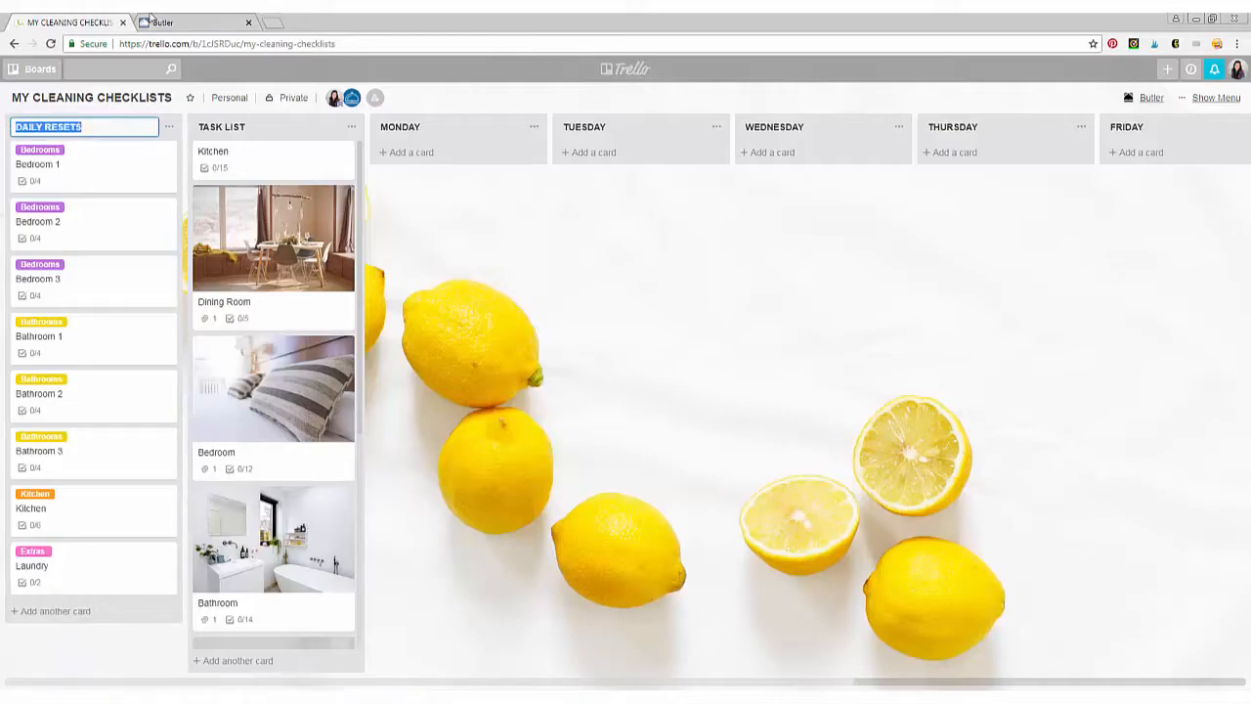
click(196, 22)
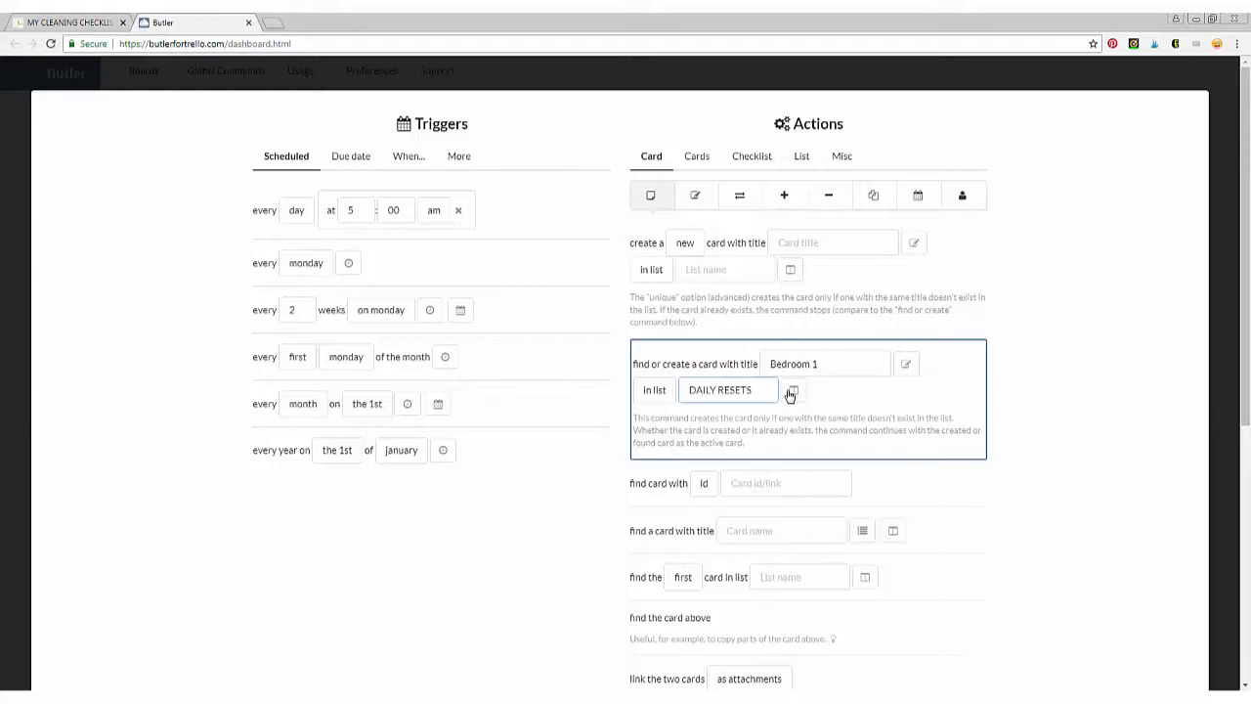
scroll(down, 3)
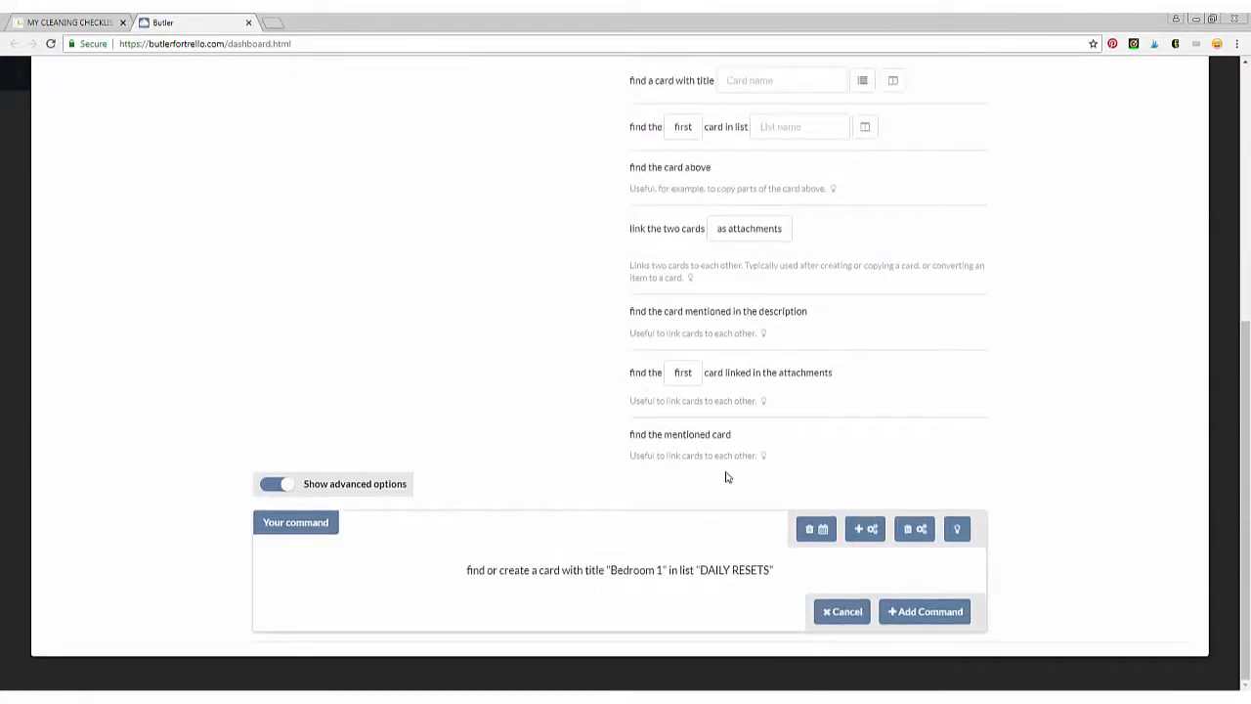
mouse_move(864, 528)
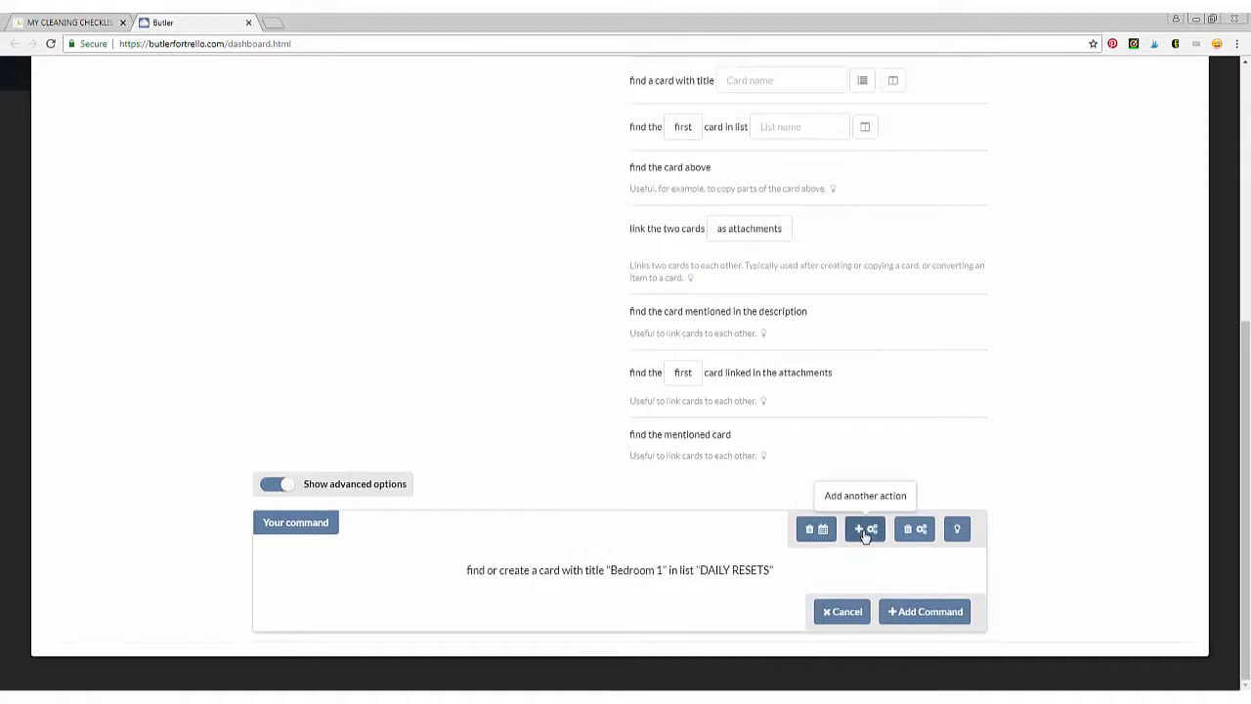
- Add another action to the Bedroom 1 command and browse the Checklist actions to 'reset checklist'
click(864, 527)
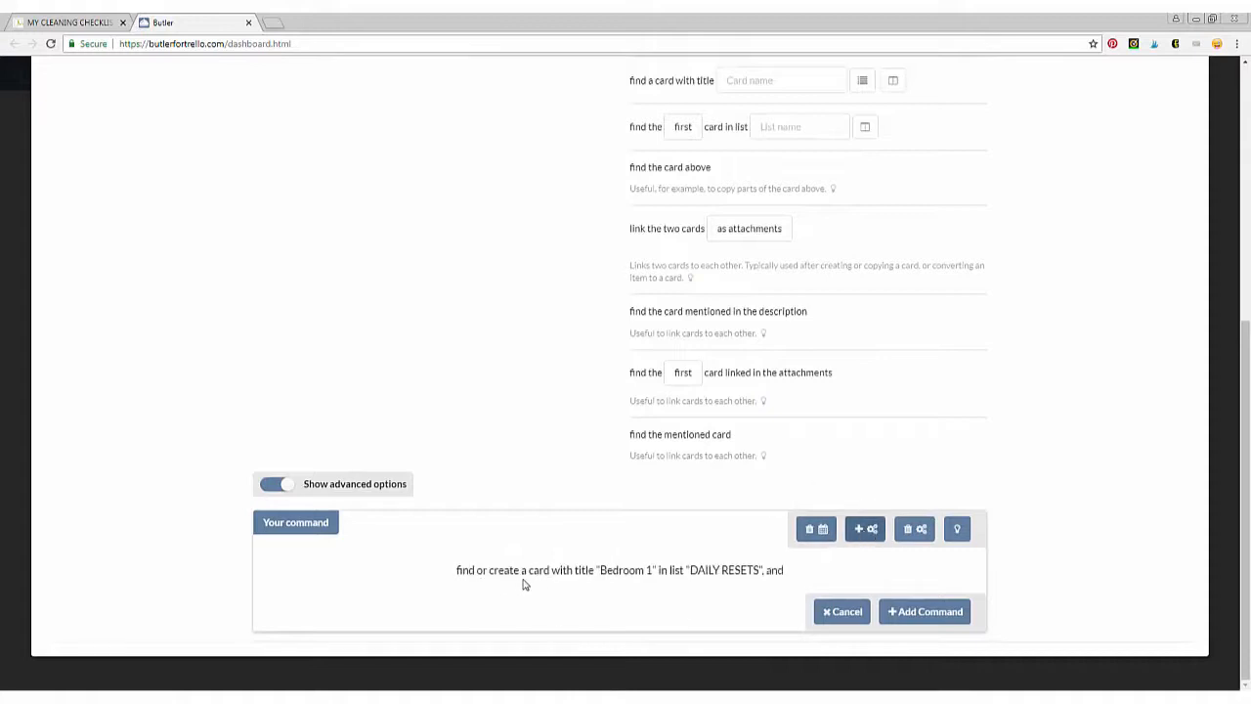
mouse_move(626, 586)
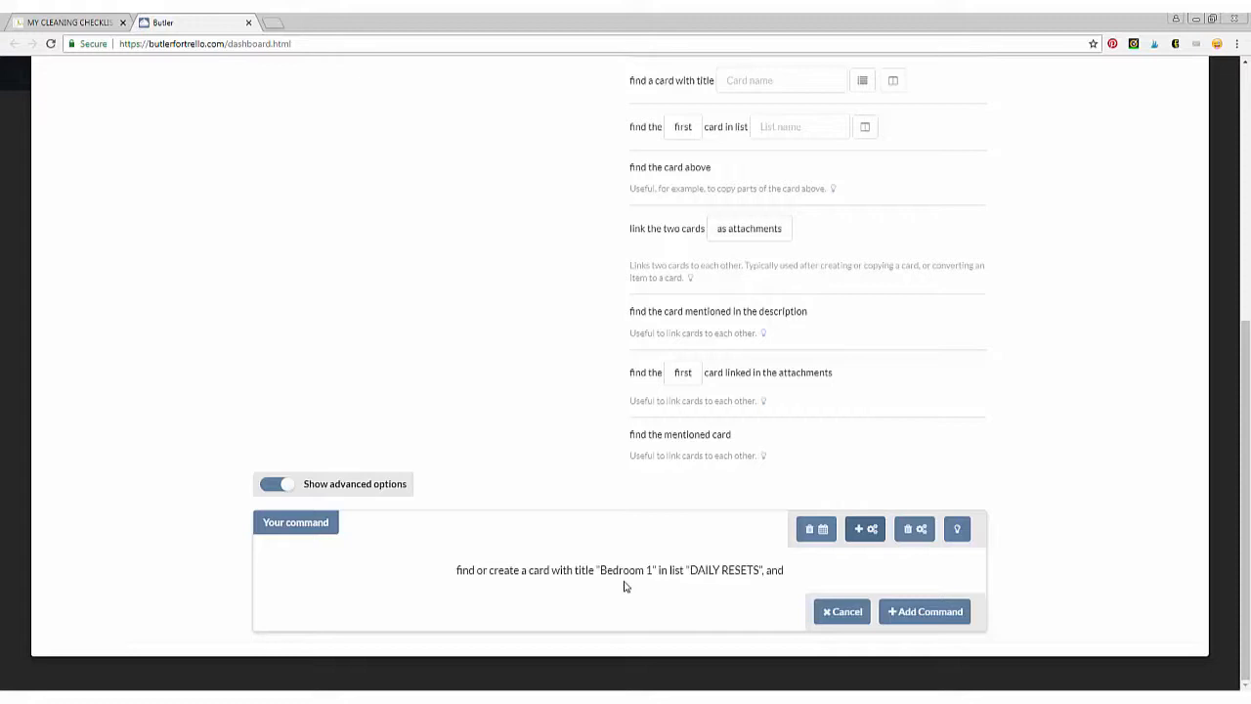
mouse_move(760, 590)
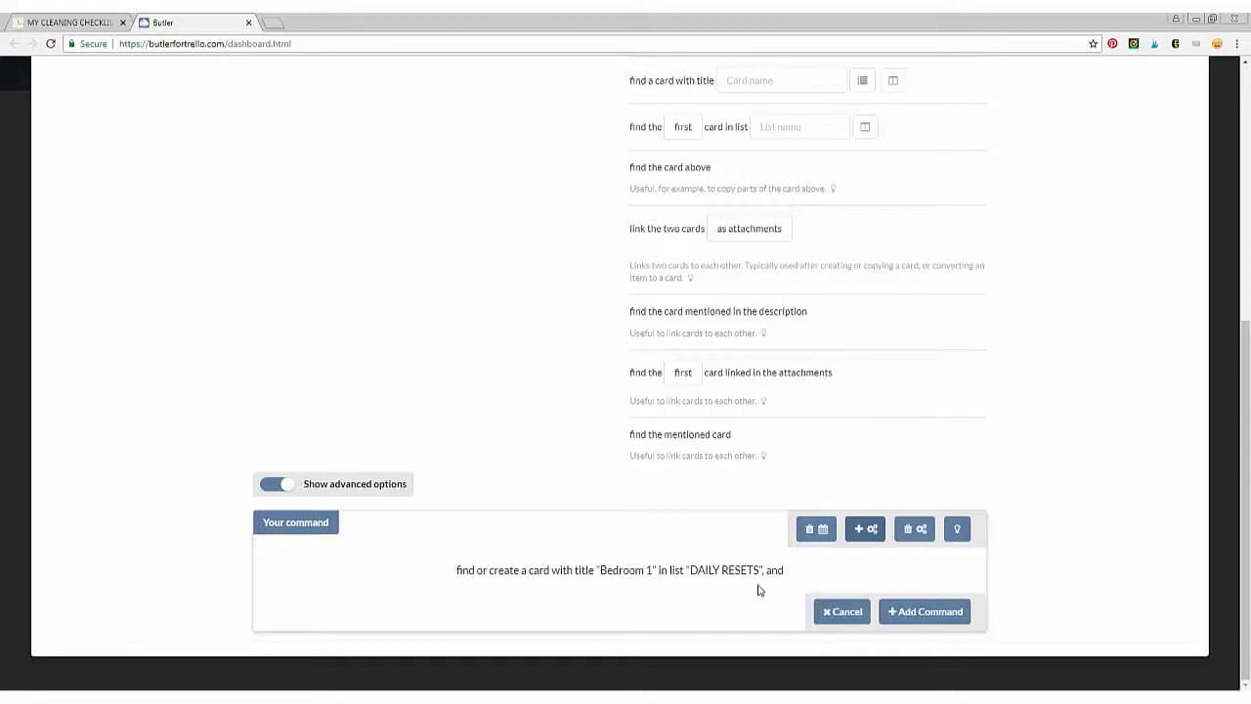
scroll(up, 3)
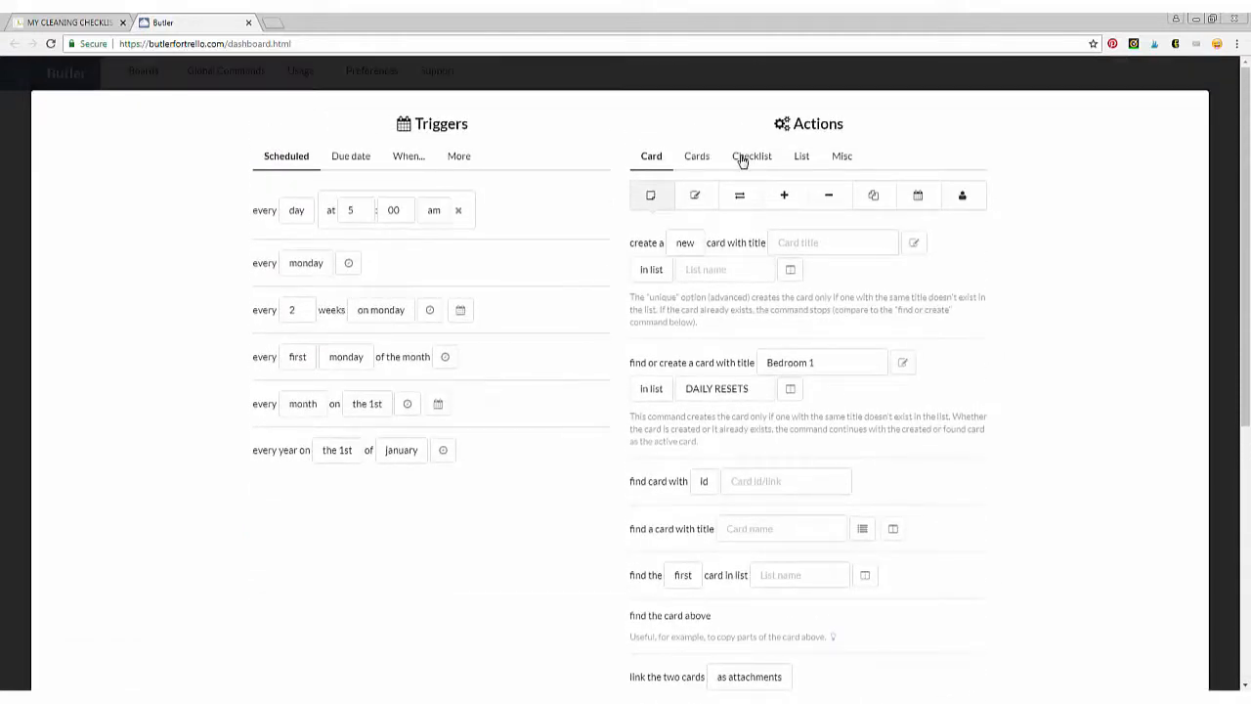
click(750, 156)
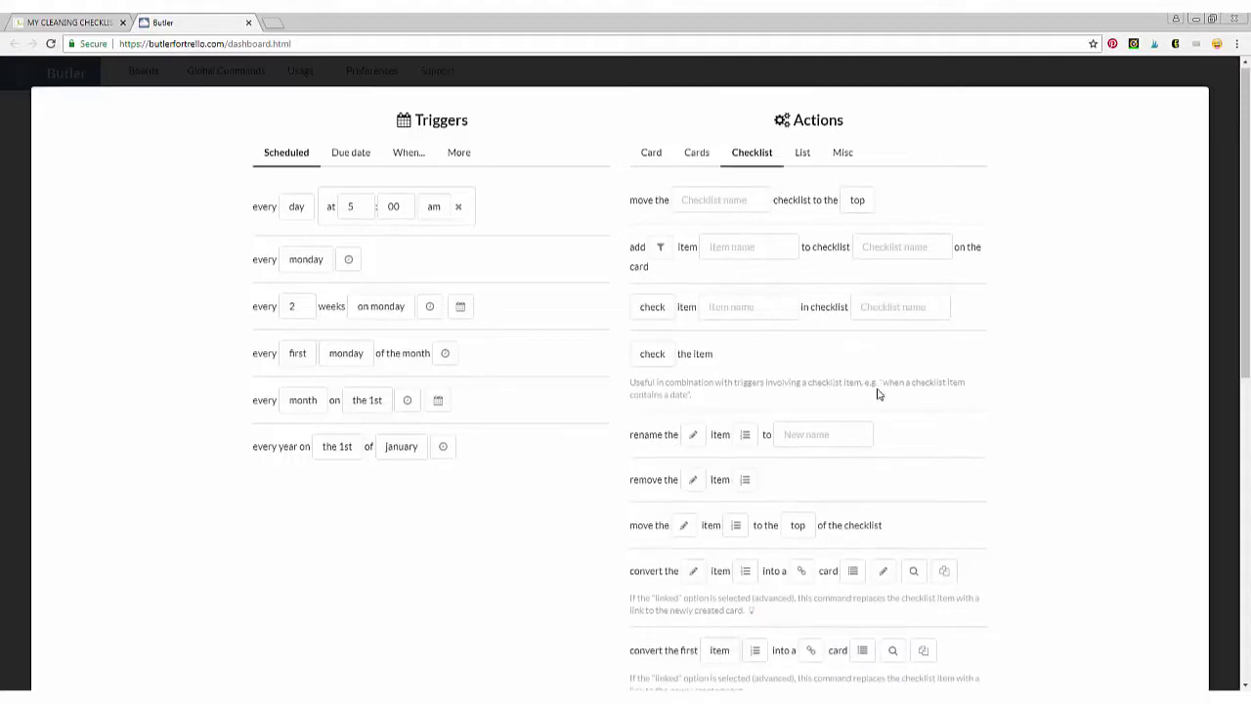
scroll(down, 3)
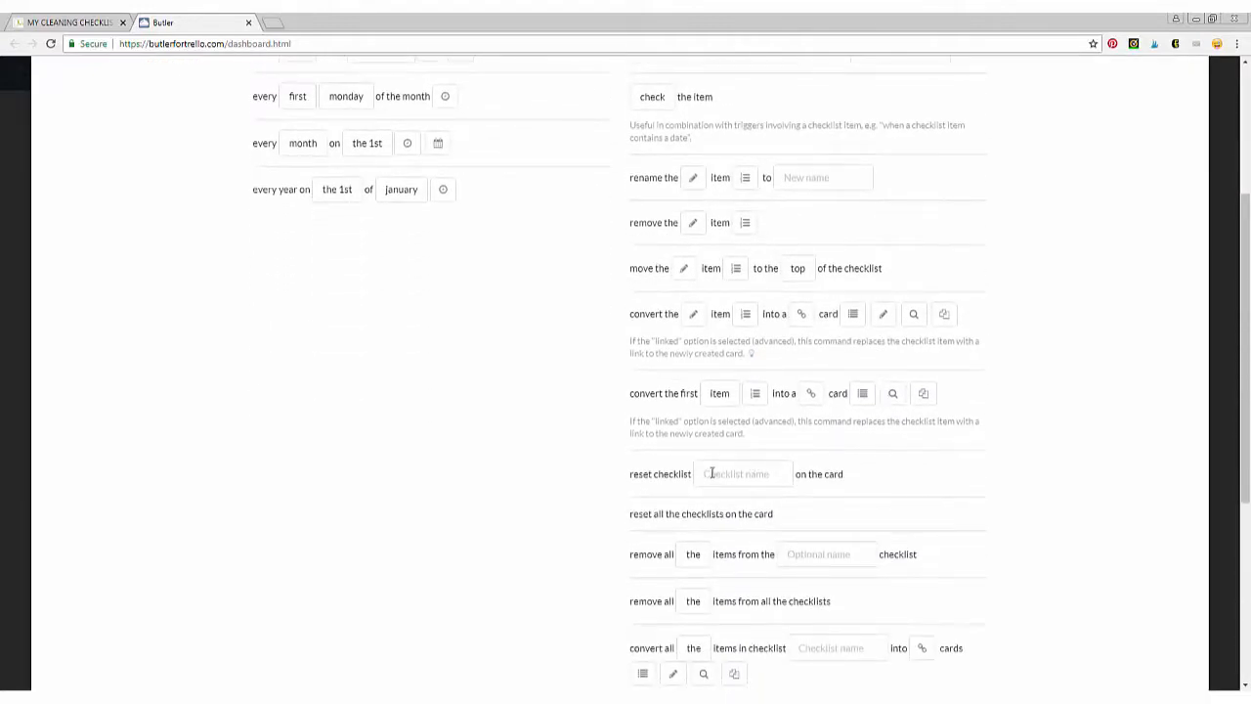
- Add a 'reset checklist Bedroom Checklist on the card' action, checking the name on the Bedroom 1 card
click(69, 24)
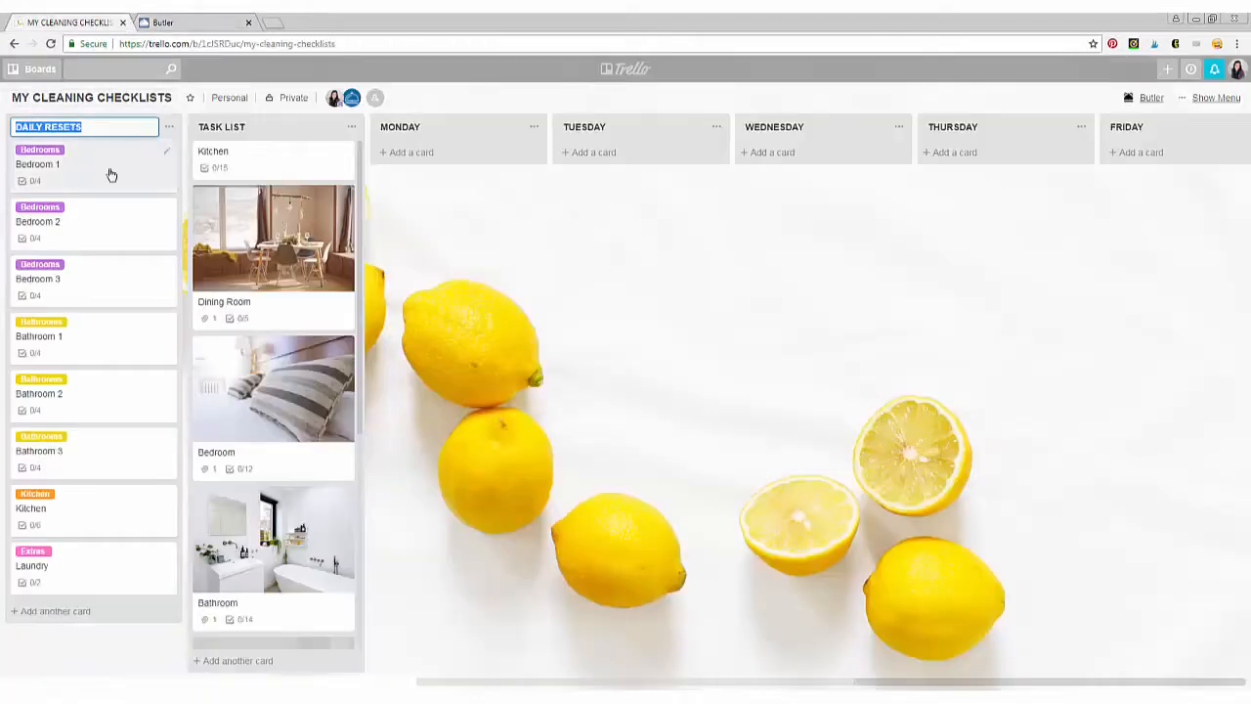
click(39, 165)
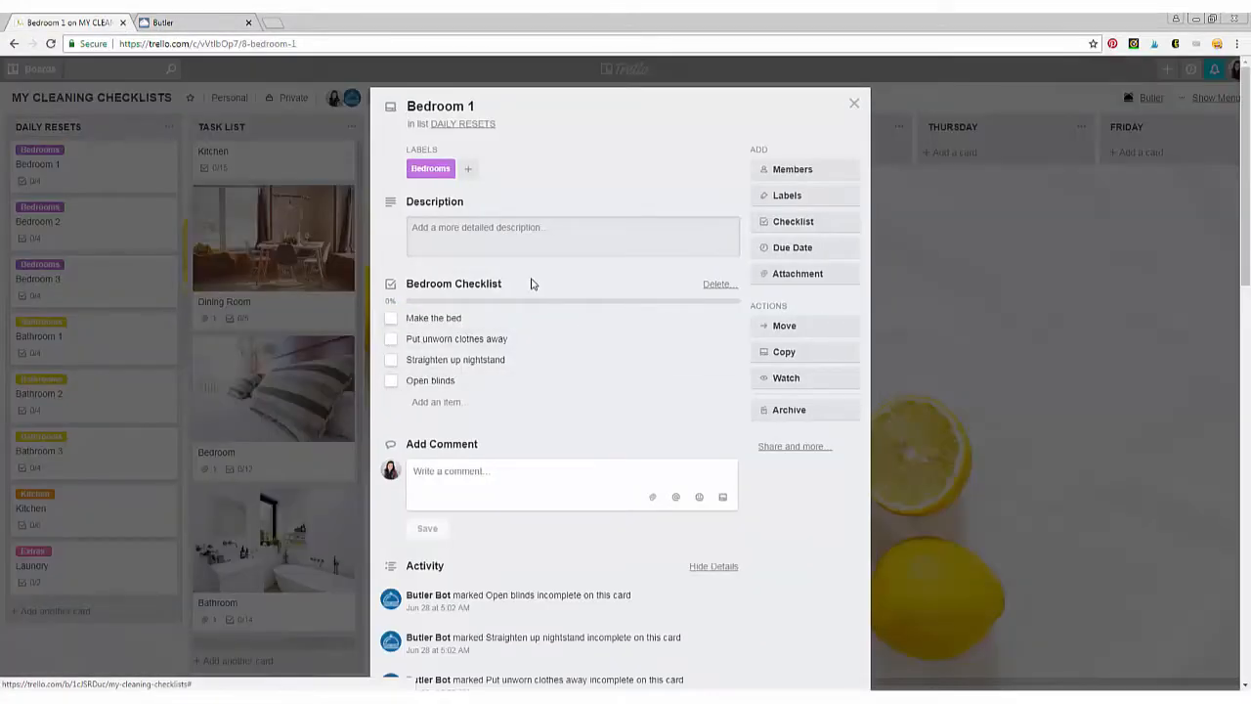
click(453, 283)
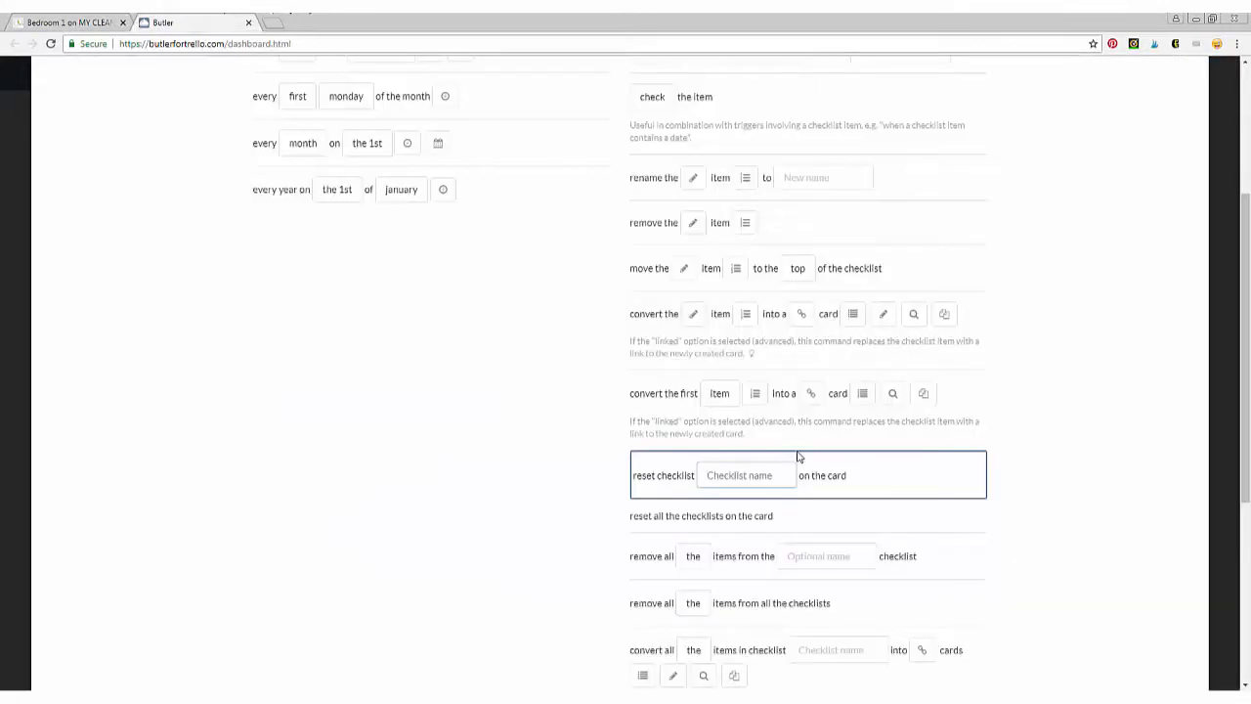
text(Bedroom Checklist)
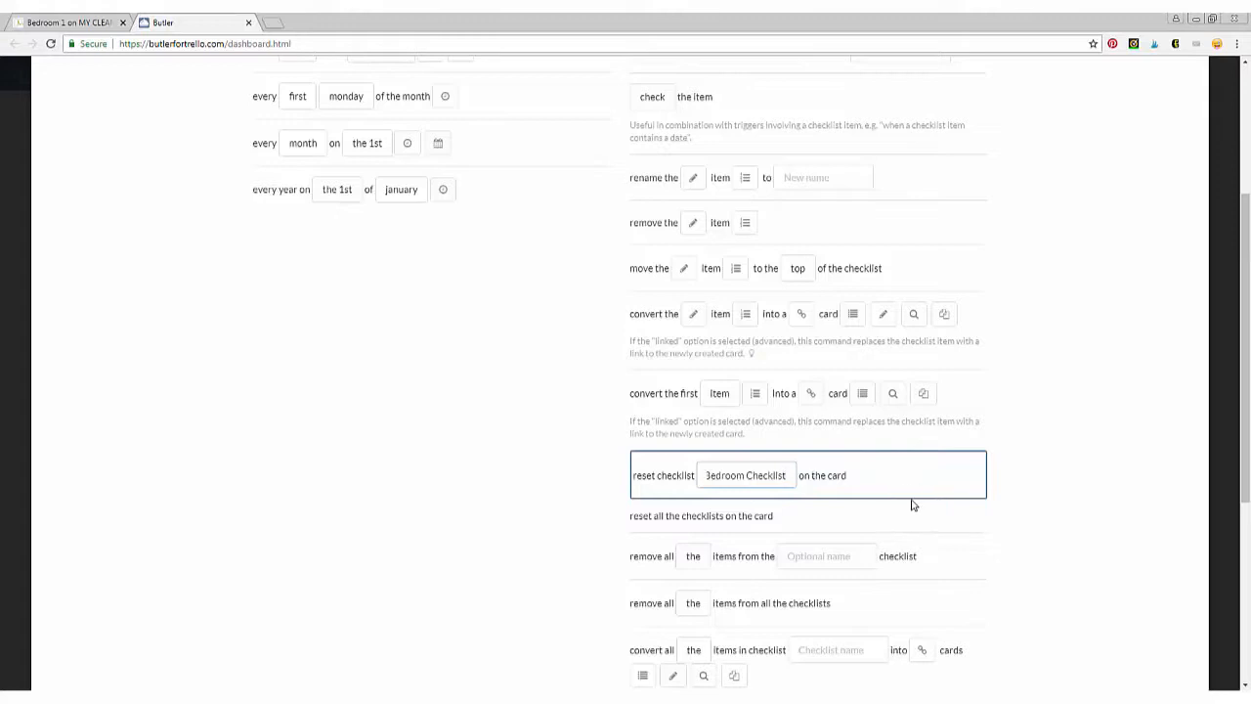
click(703, 516)
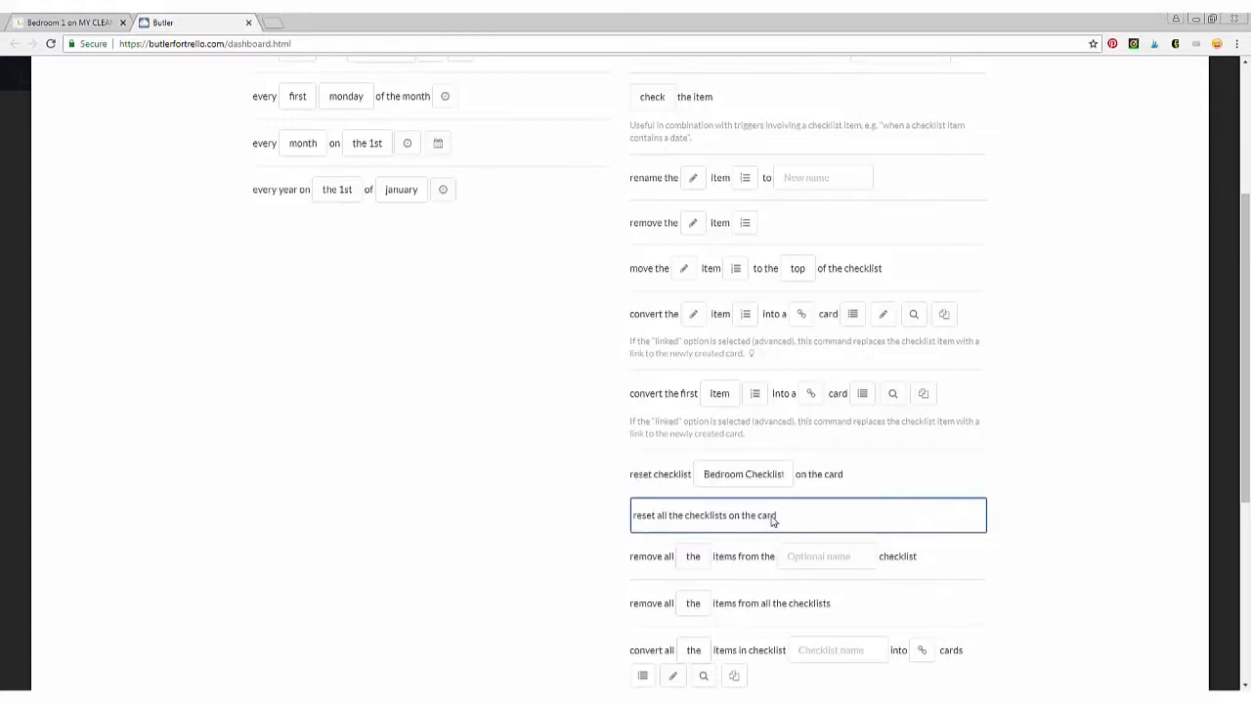
mouse_move(1075, 494)
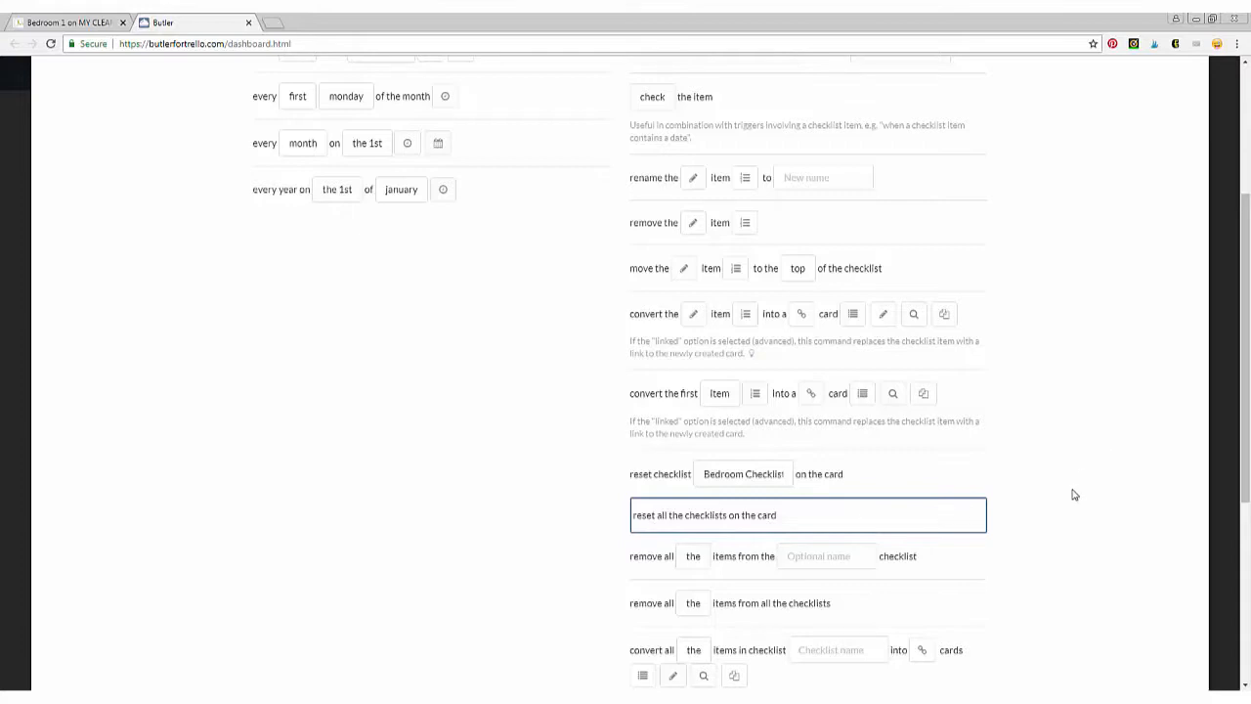
scroll(down, 3)
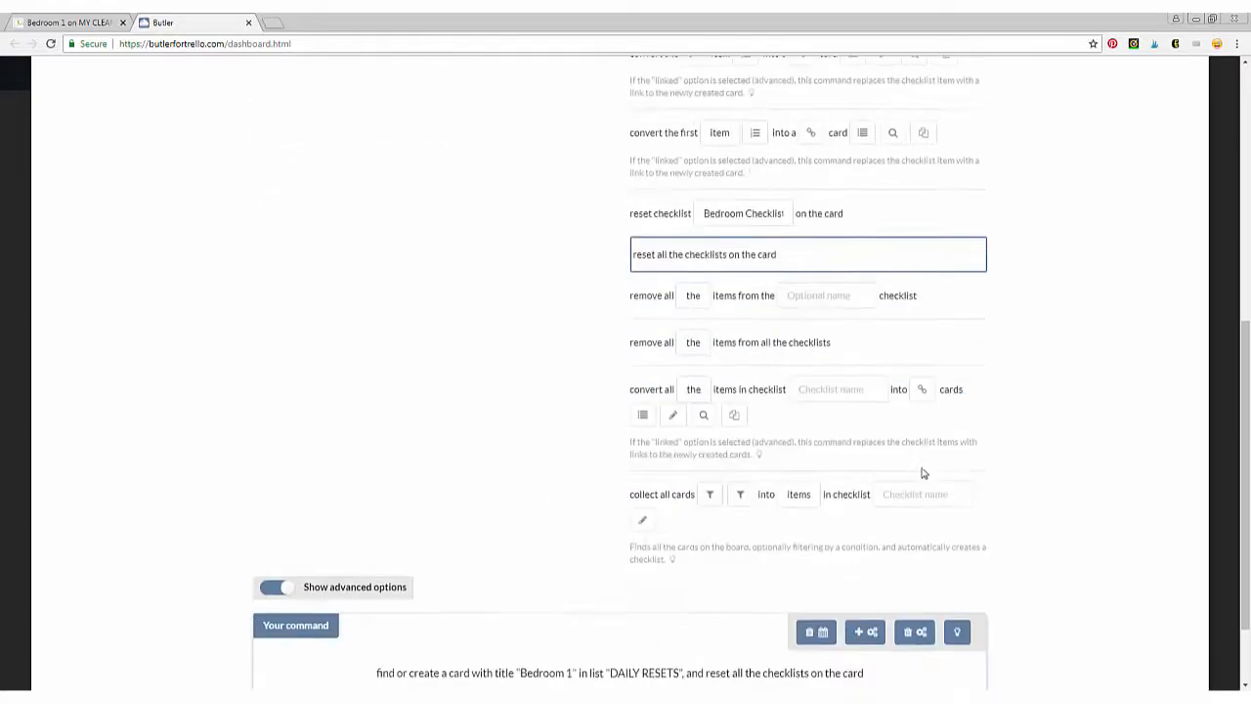
scroll(down, 3)
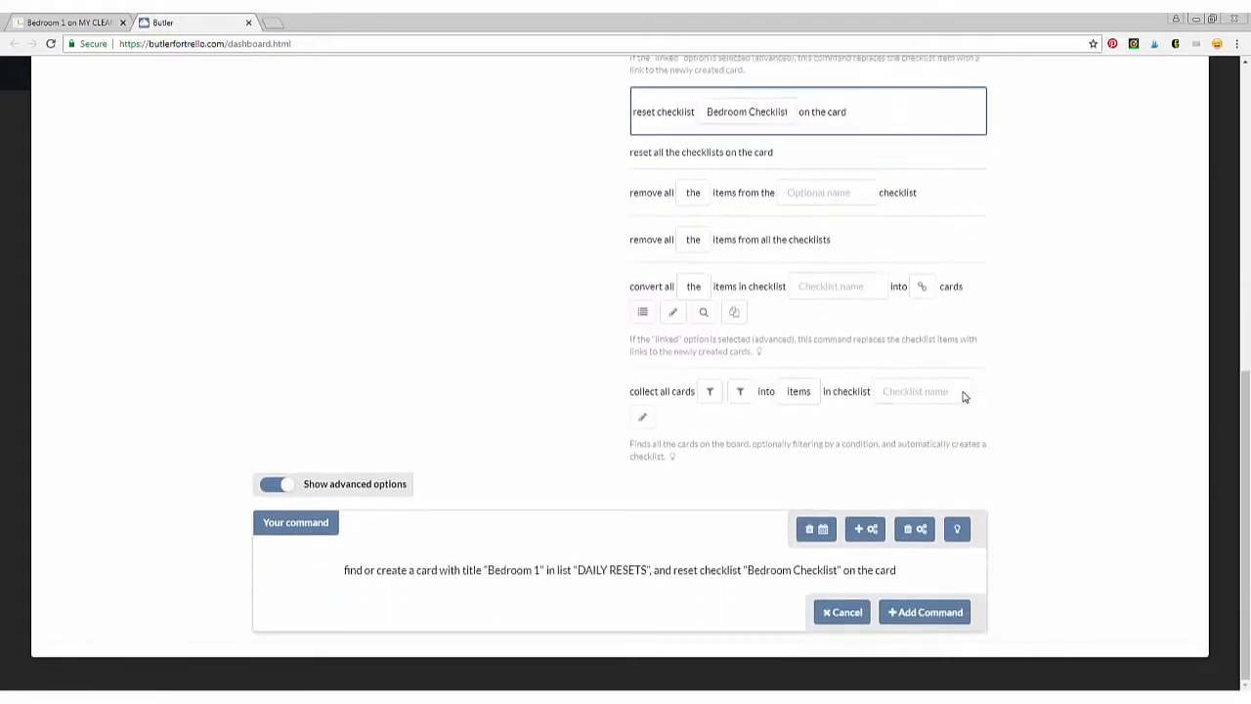
mouse_move(792, 575)
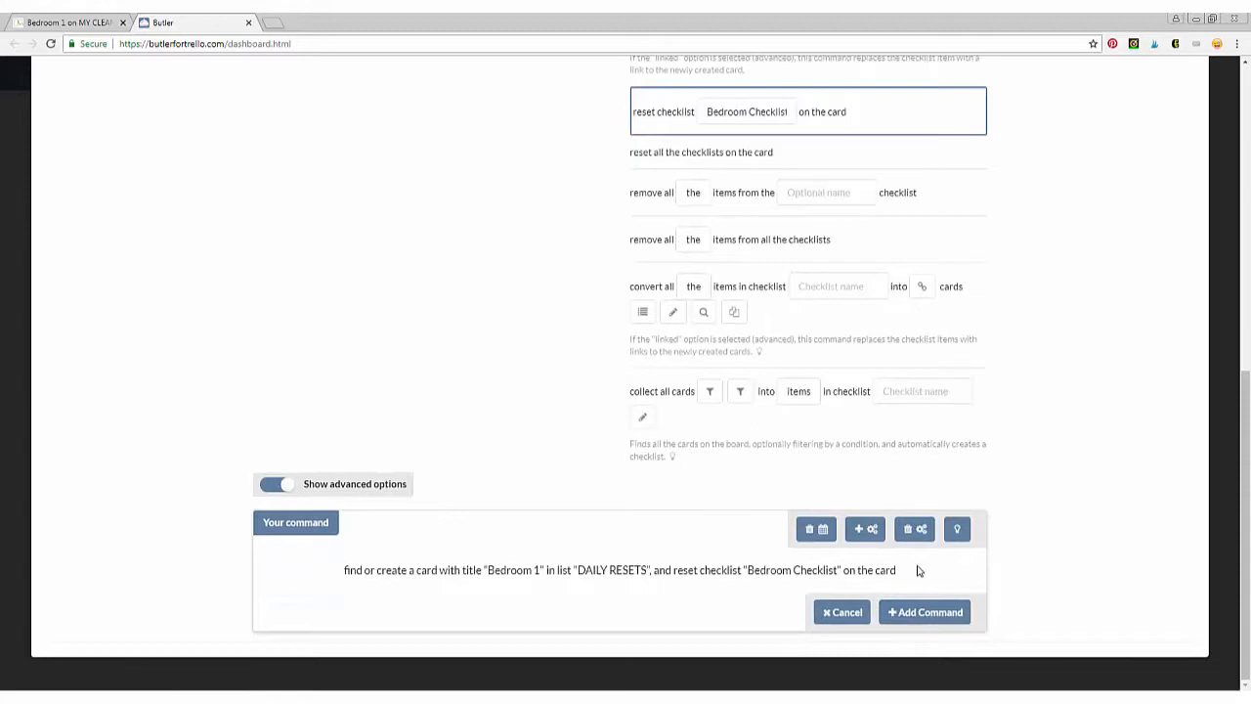
- Verify the Bedroom Checklist title, save the Bedroom 1 command and view the board's full command list
click(923, 610)
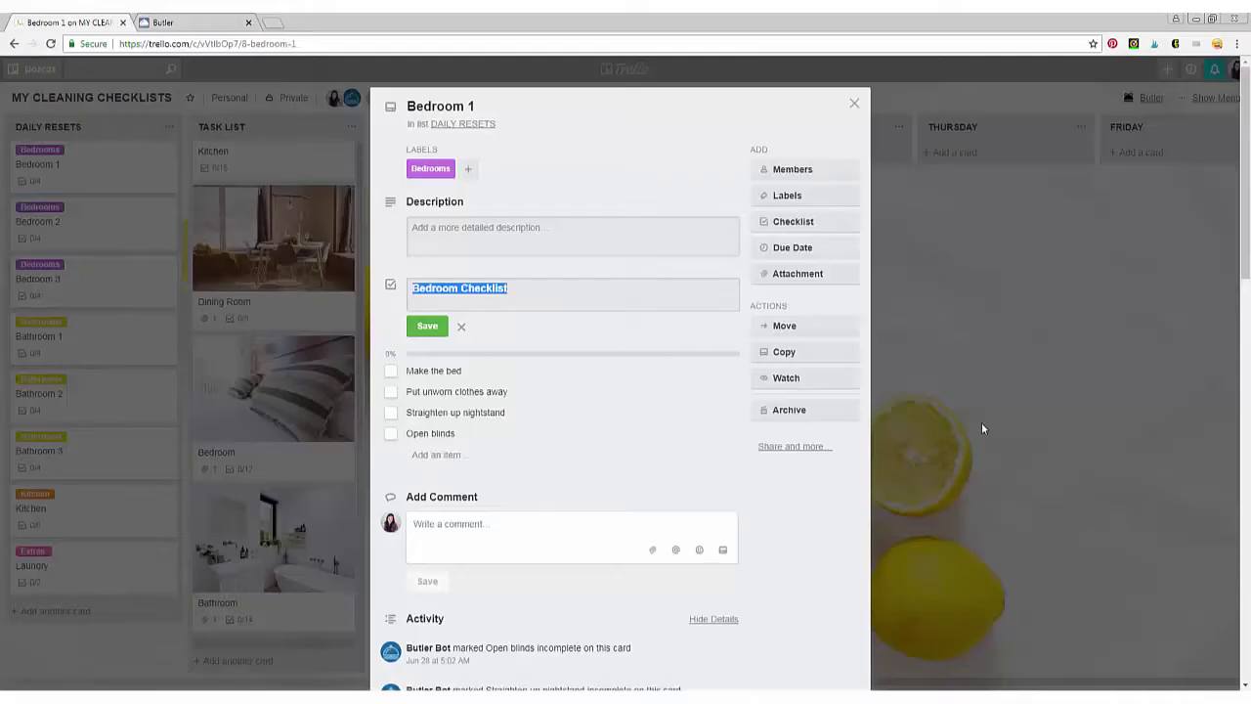
click(852, 102)
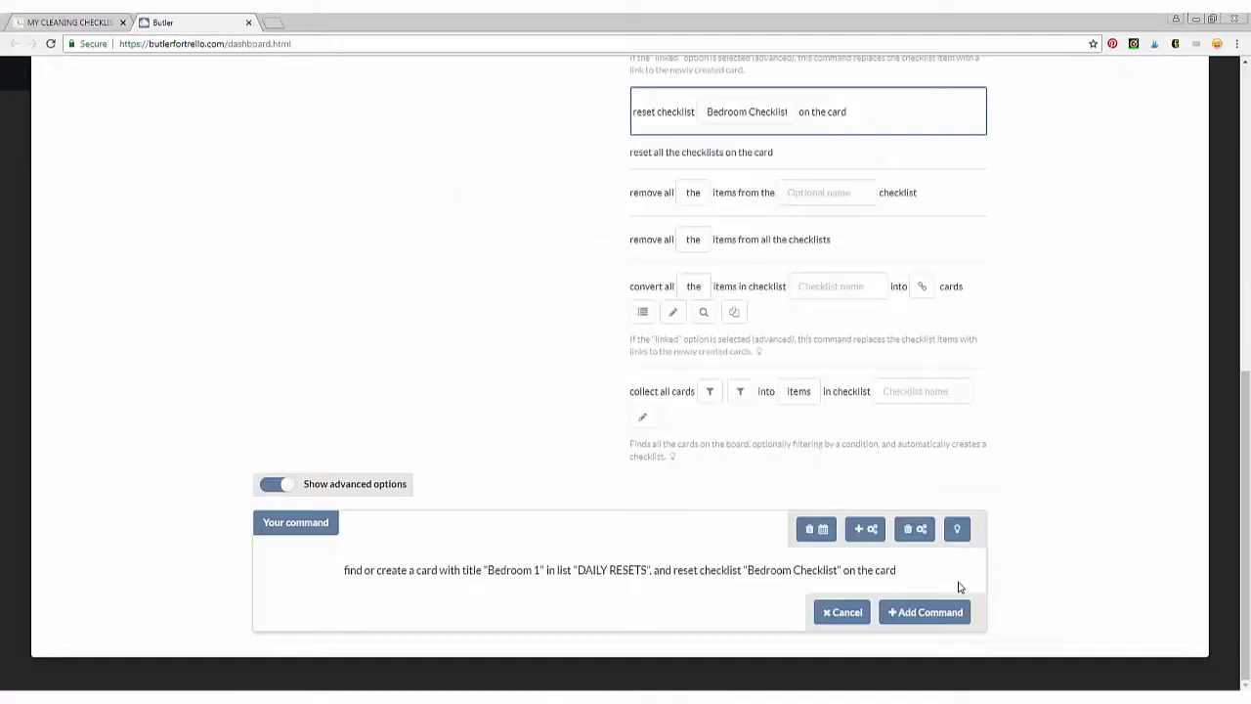
mouse_move(925, 612)
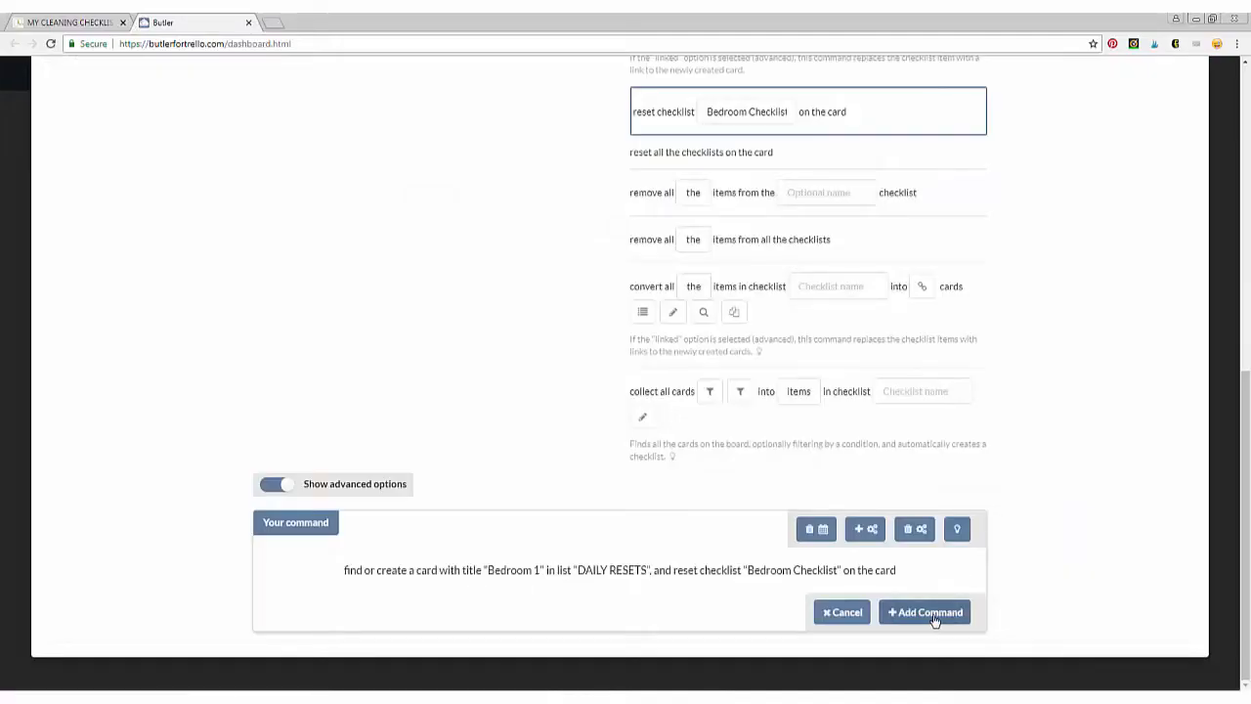
click(922, 610)
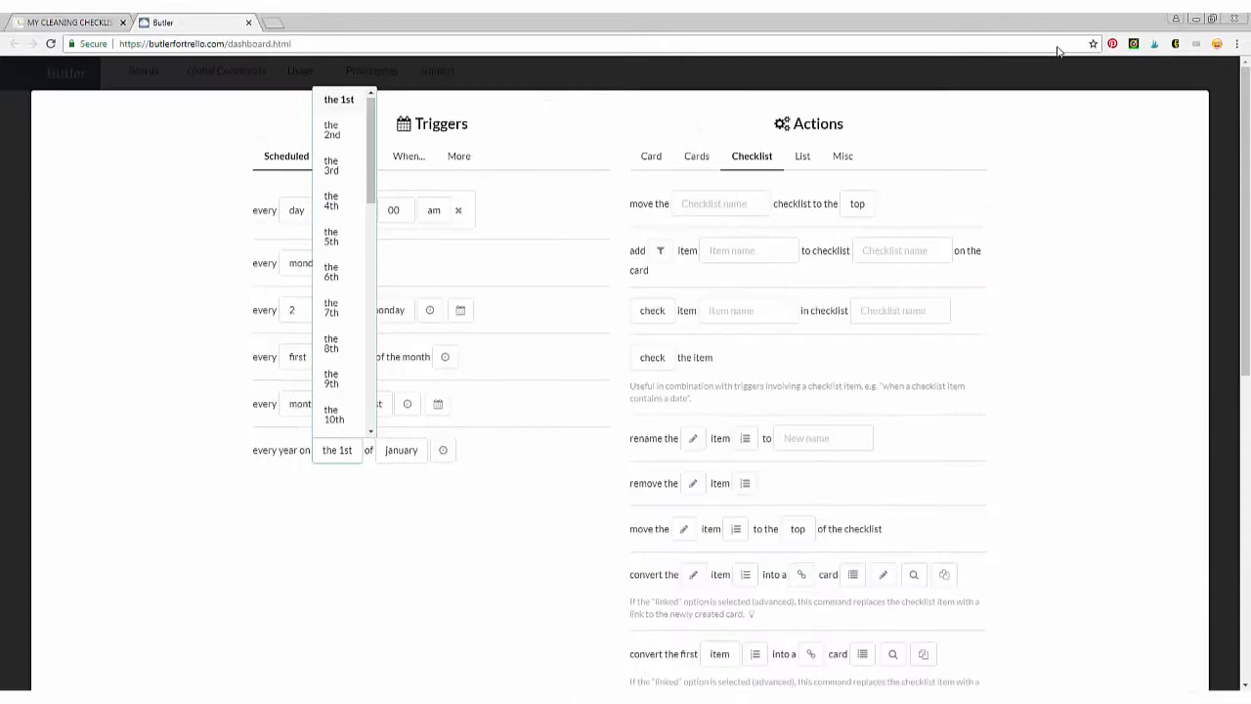
click(68, 21)
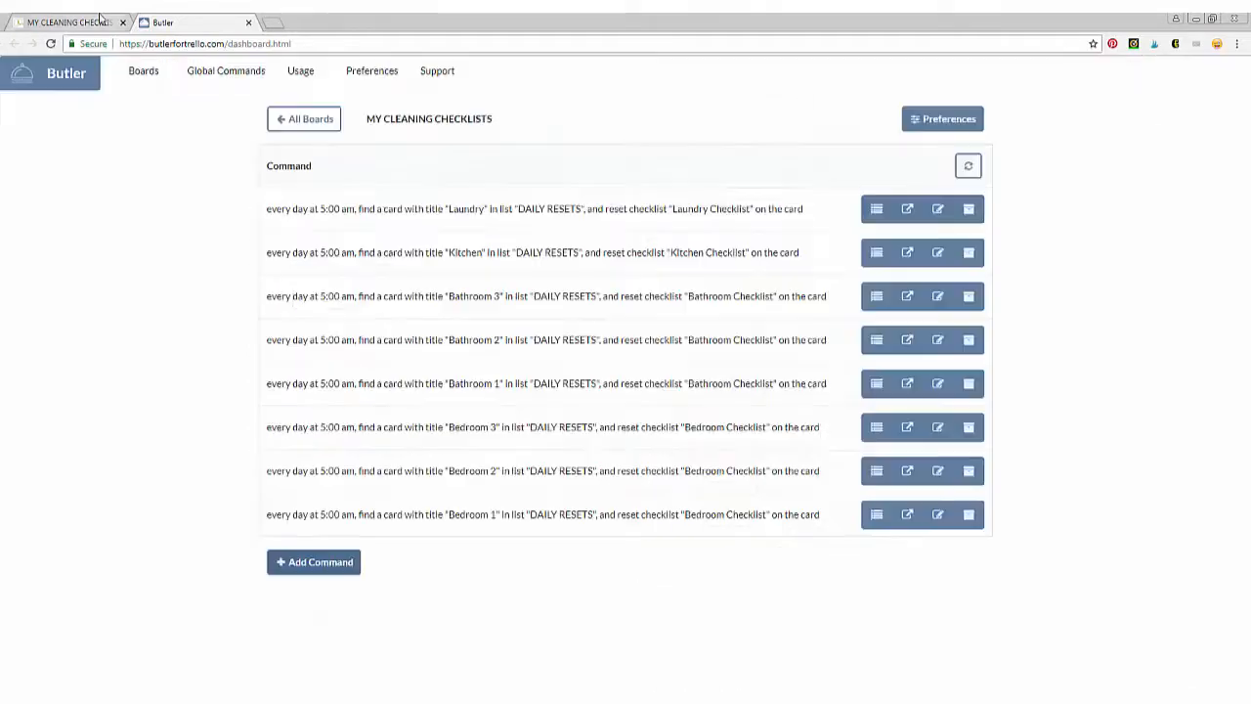